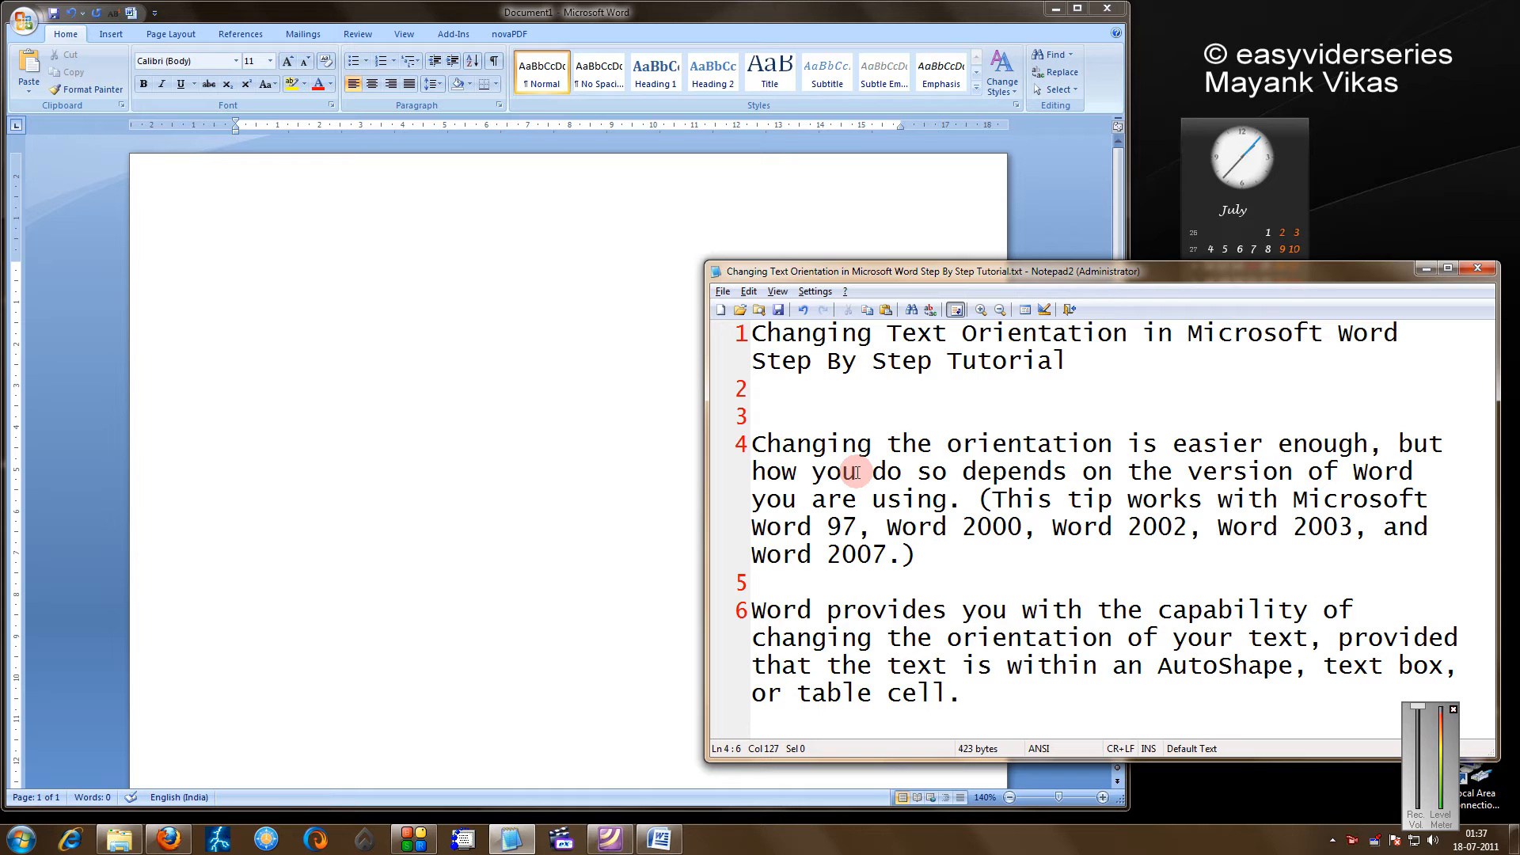
mouse_move(1130, 376)
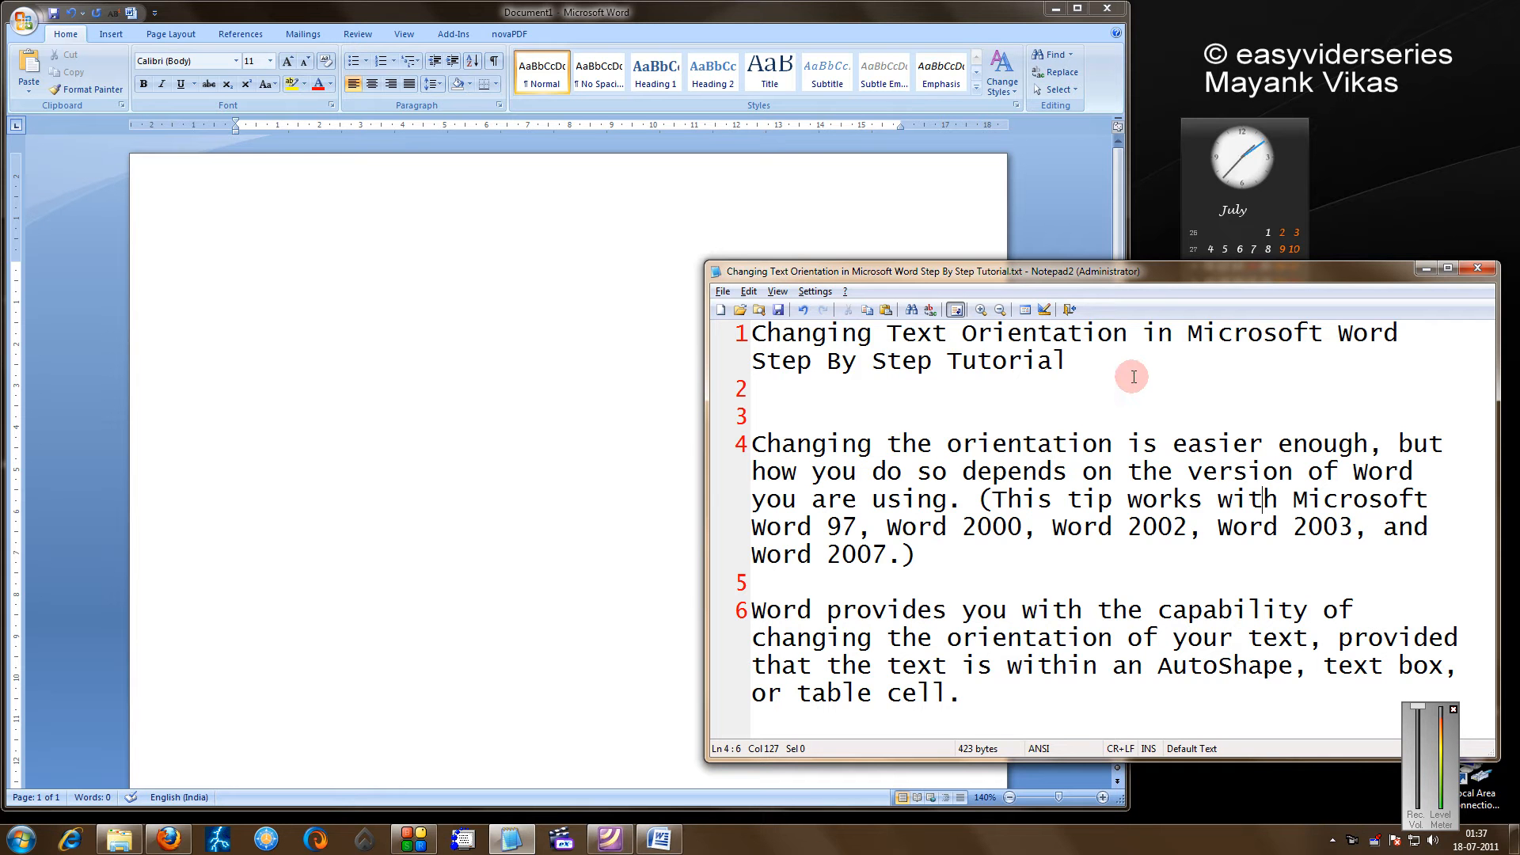
mouse_move(799, 464)
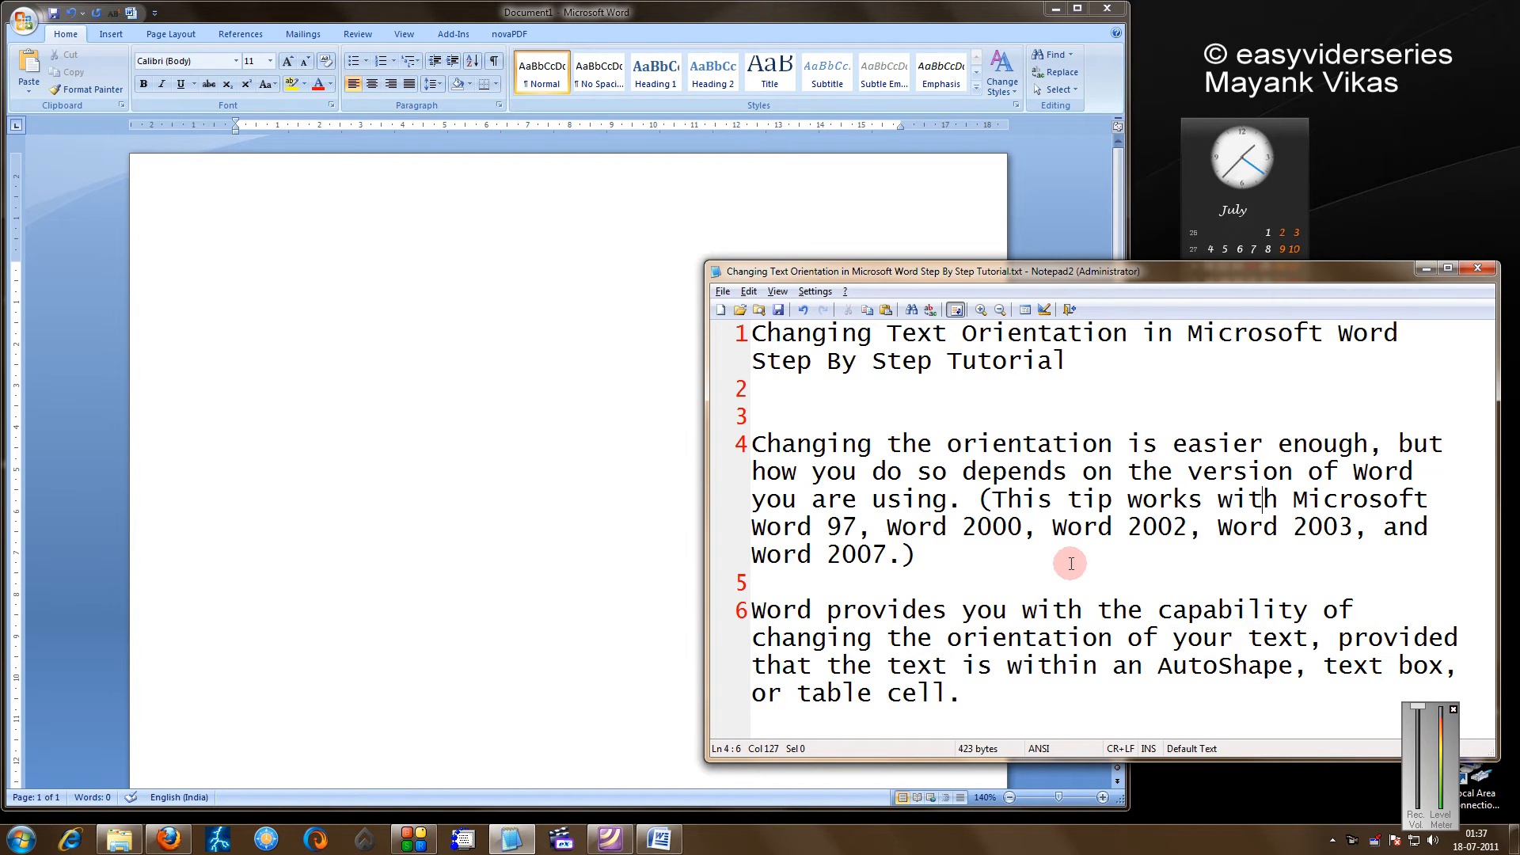
mouse_move(1167, 670)
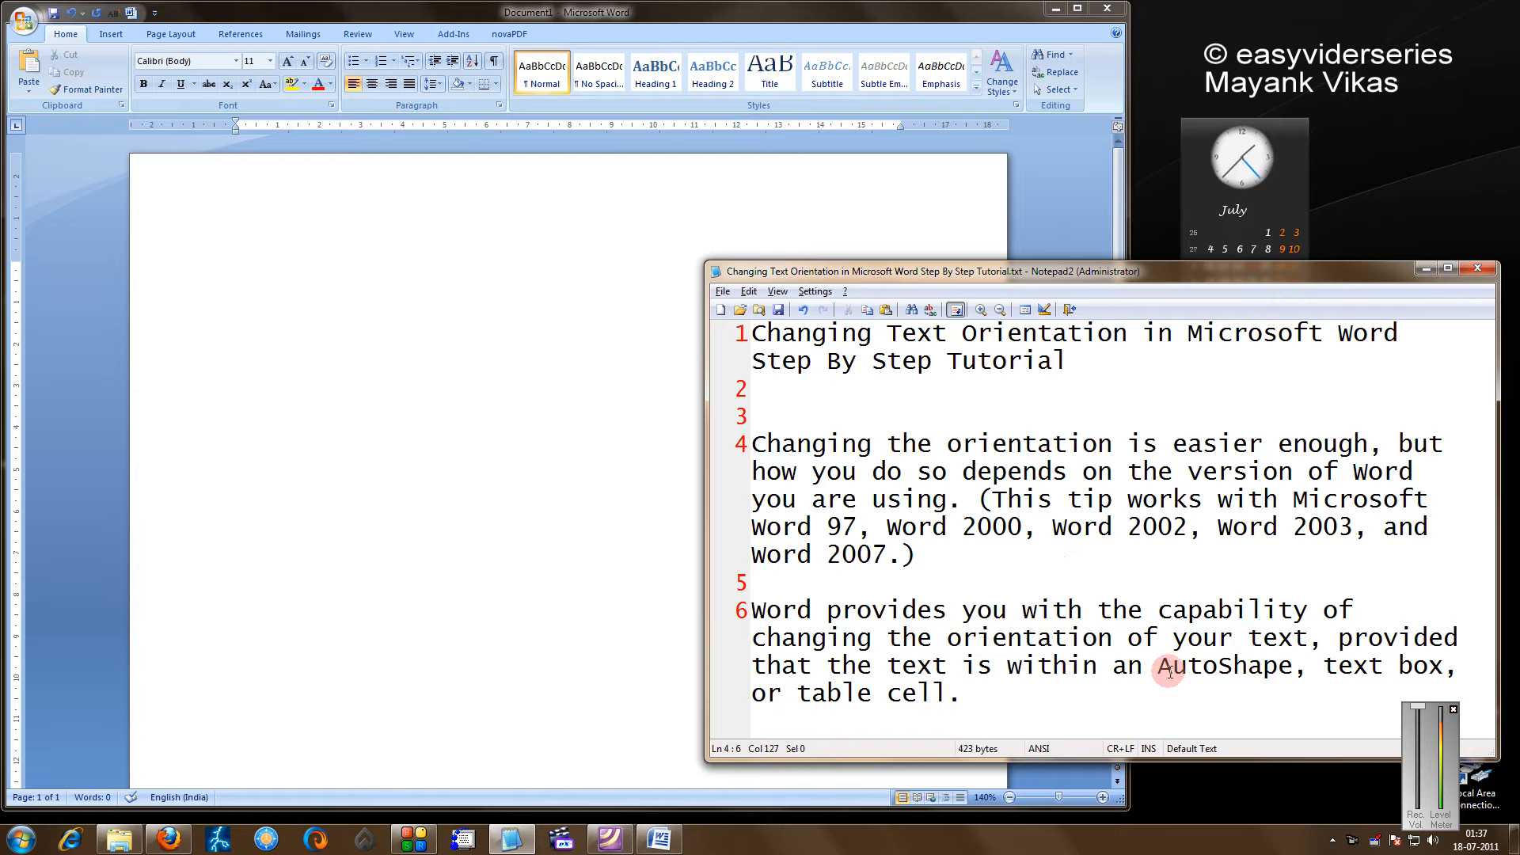
Highlight the words AutoShape and orientation in the notes for reference.
double_click(1366, 666)
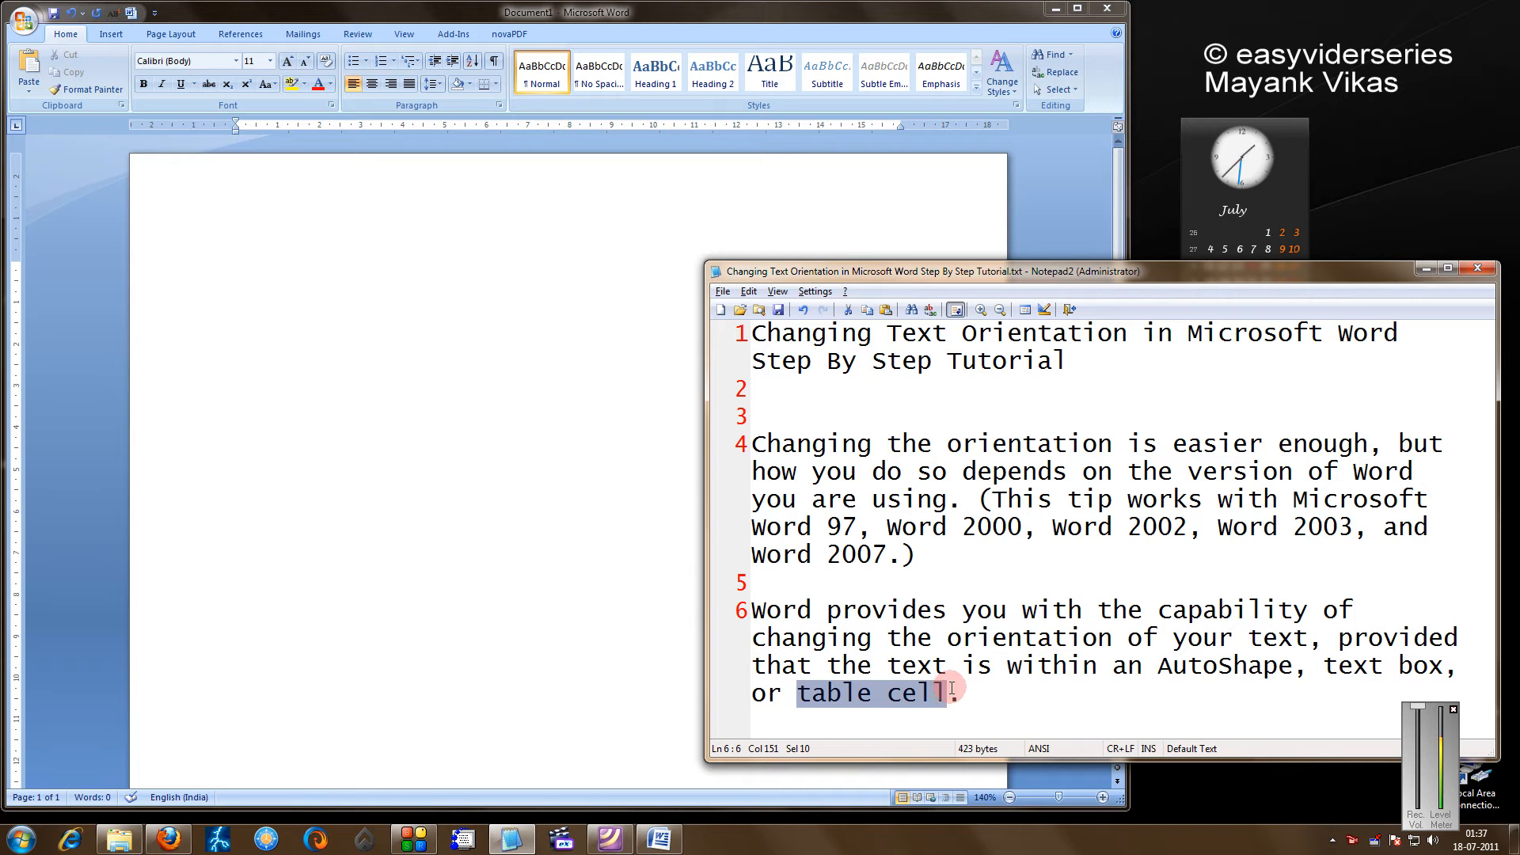
mouse_move(947, 636)
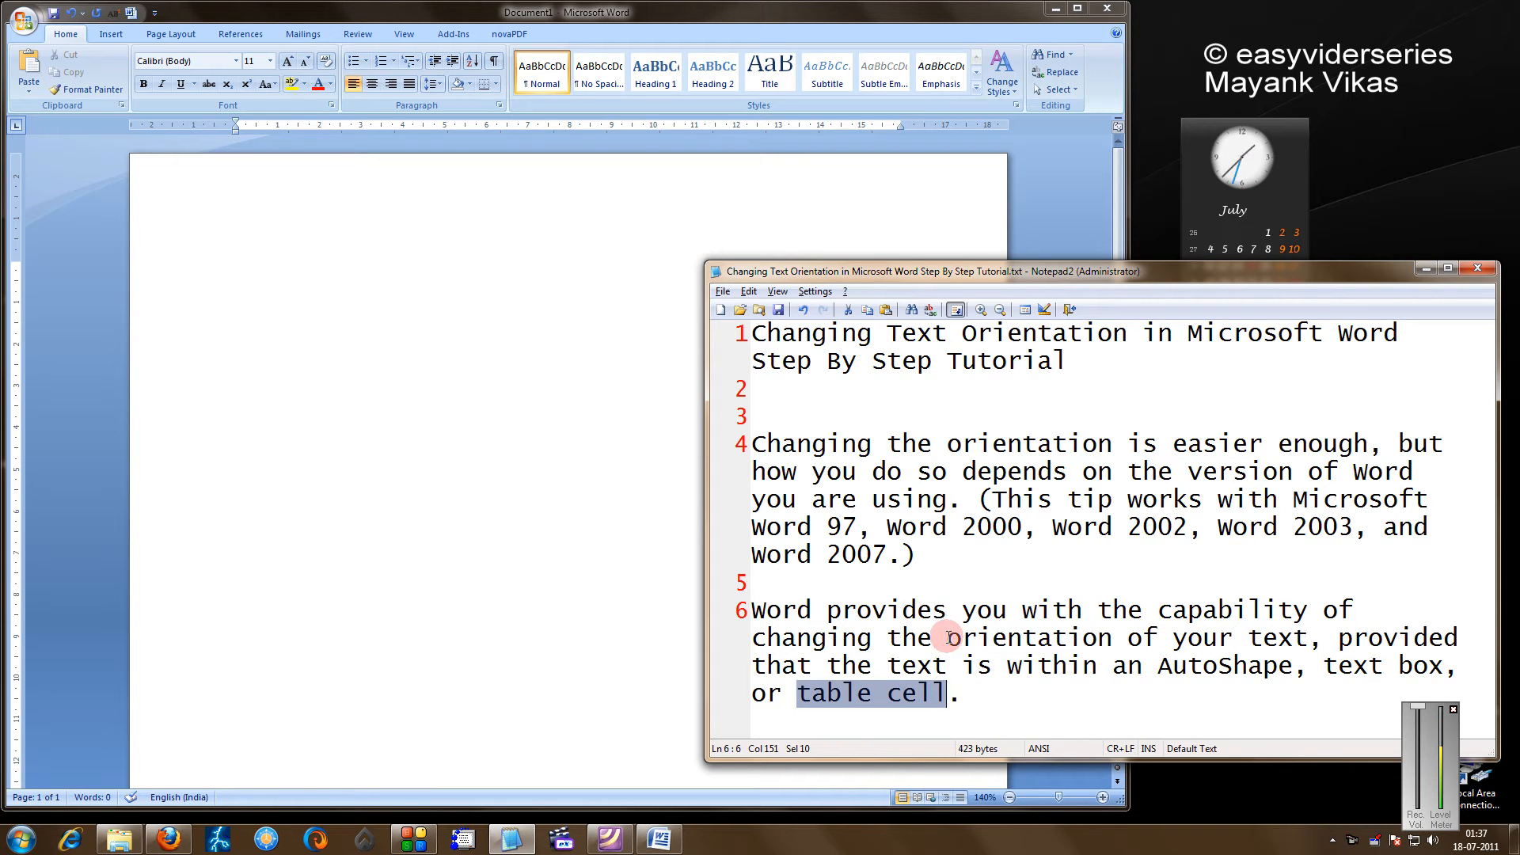
double_click(1388, 667)
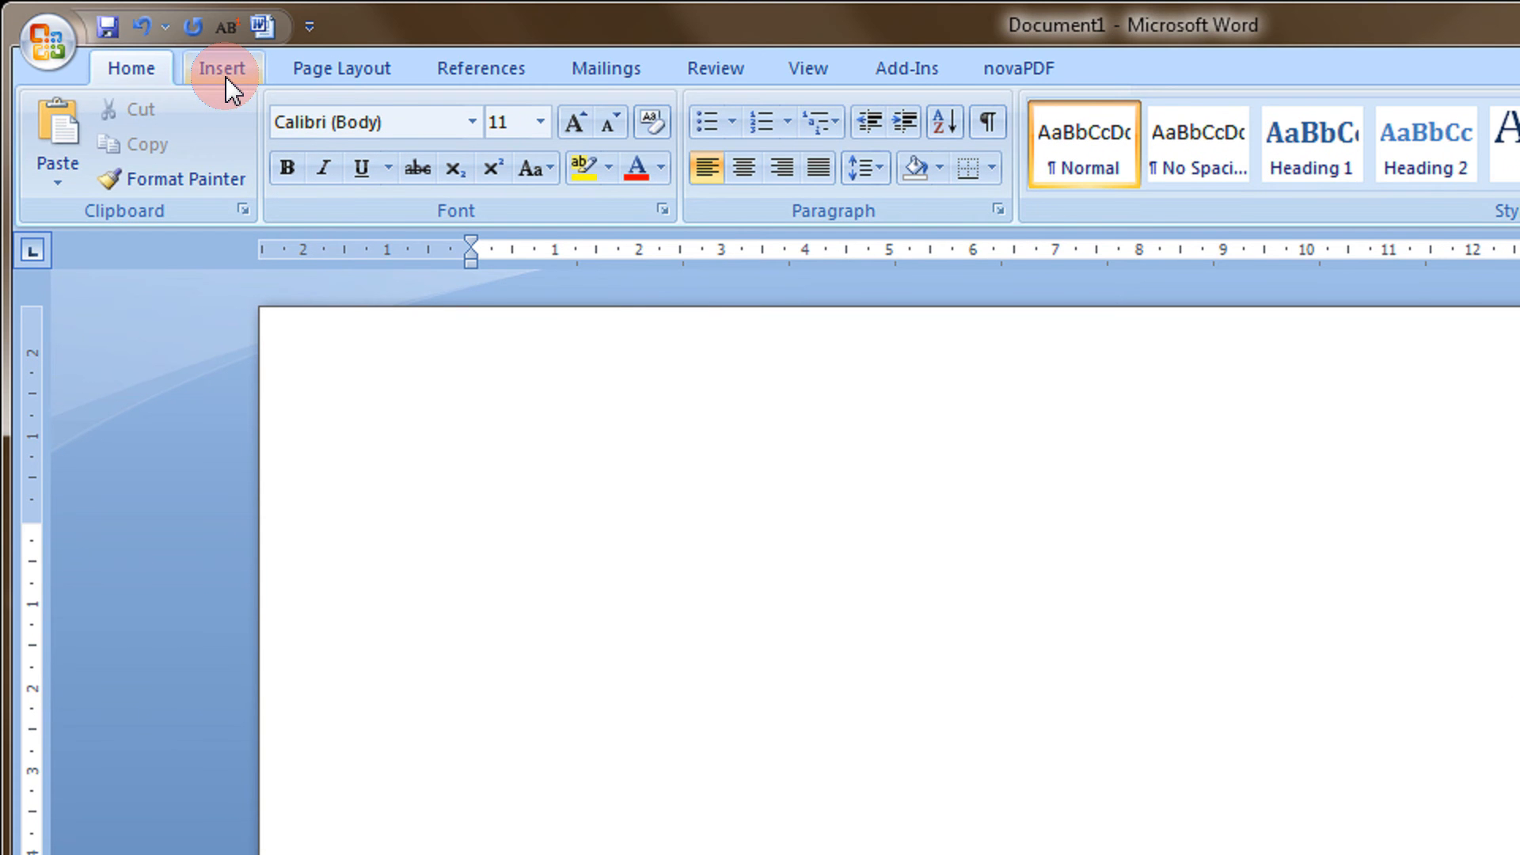
Insert a Simple Text Box on the page and replace its placeholder with MAYANK.
left_click(222, 68)
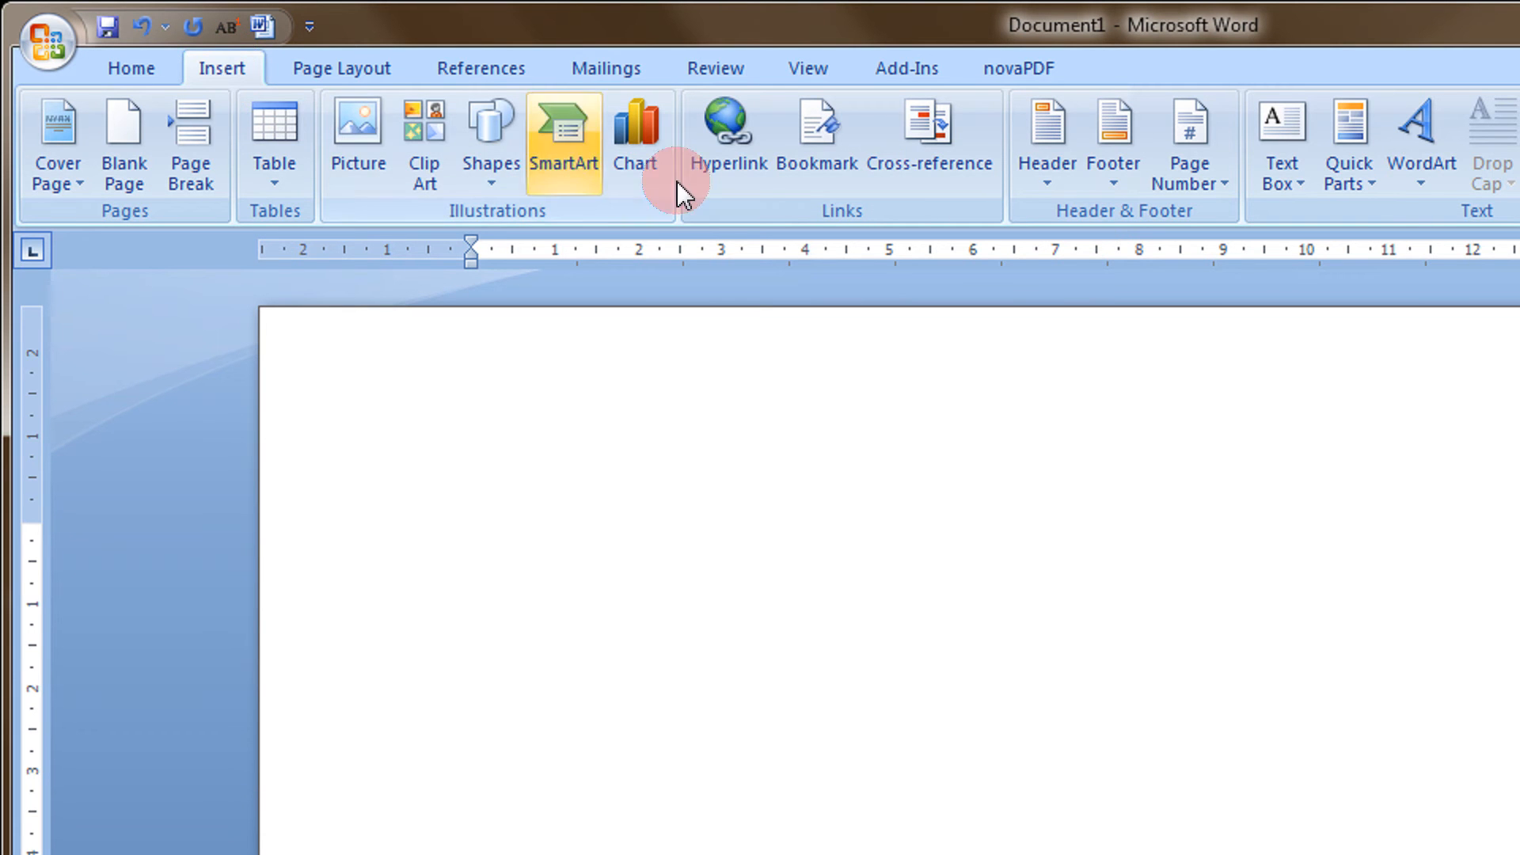
left_click(1281, 141)
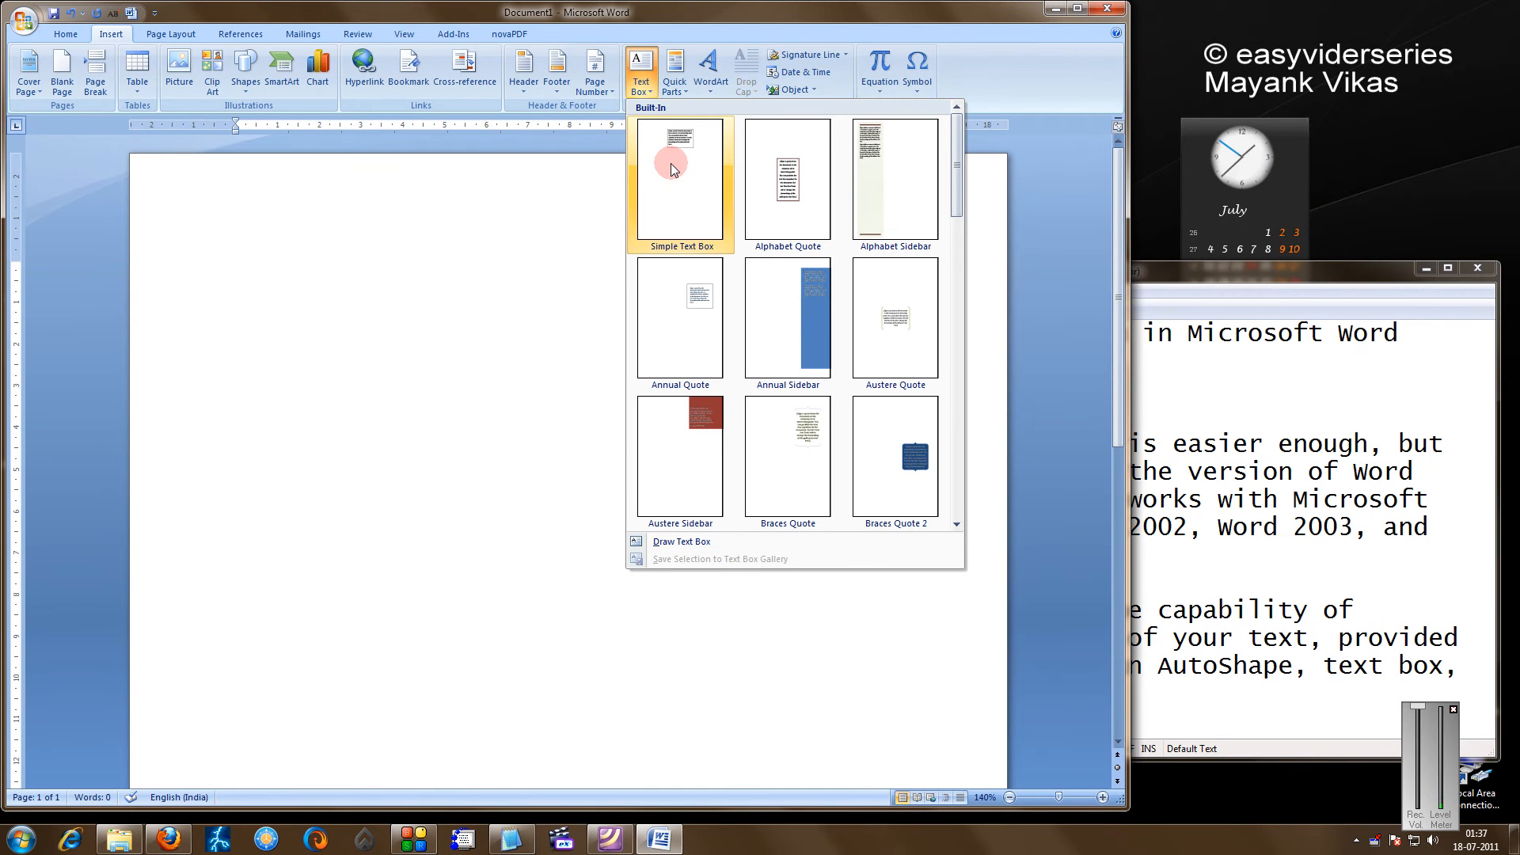
left_click(679, 182)
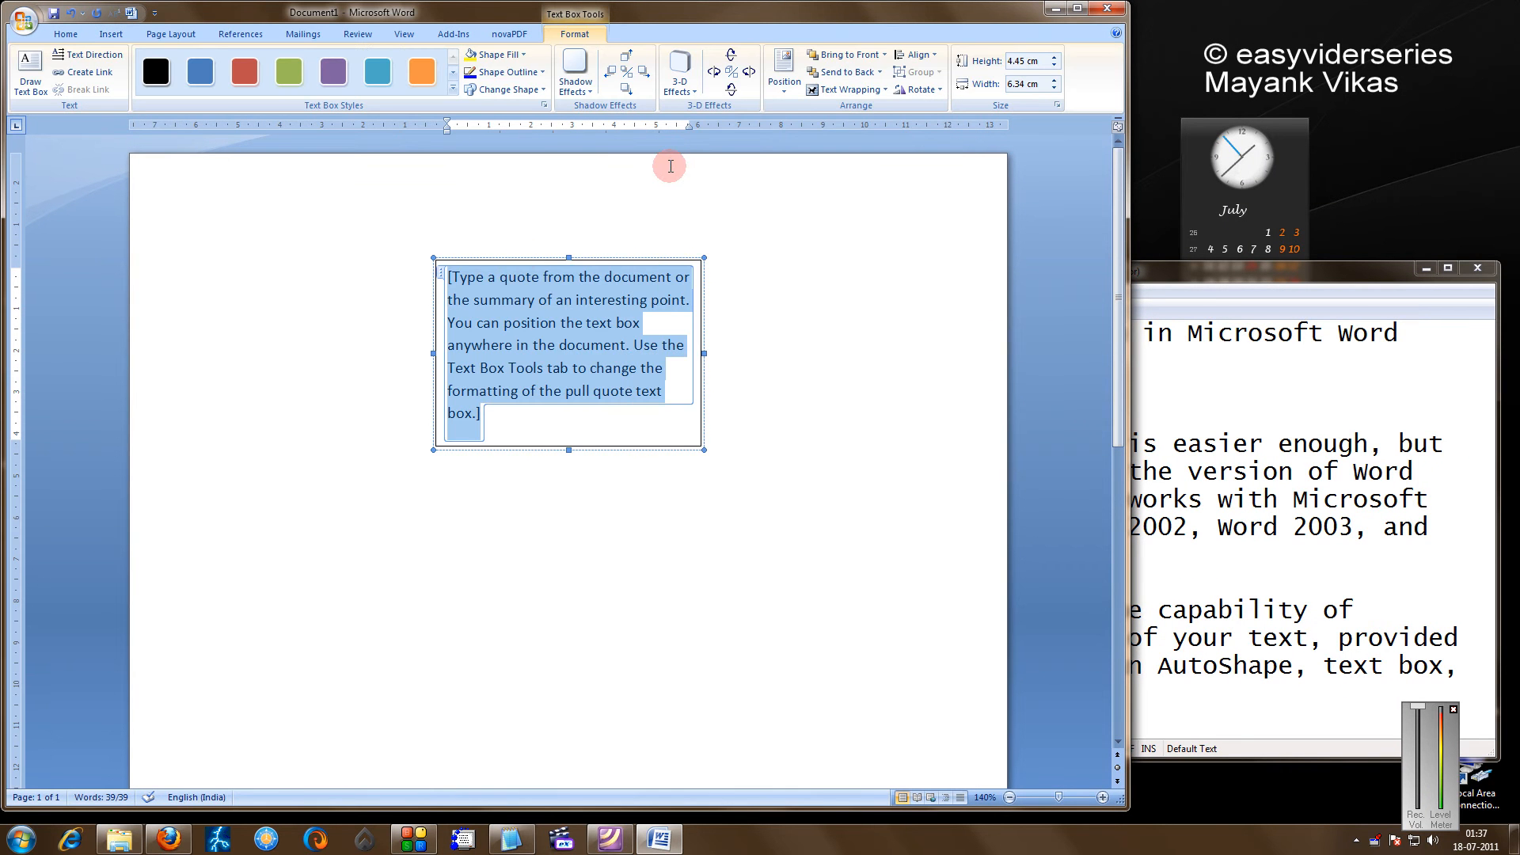
type("MAYA")
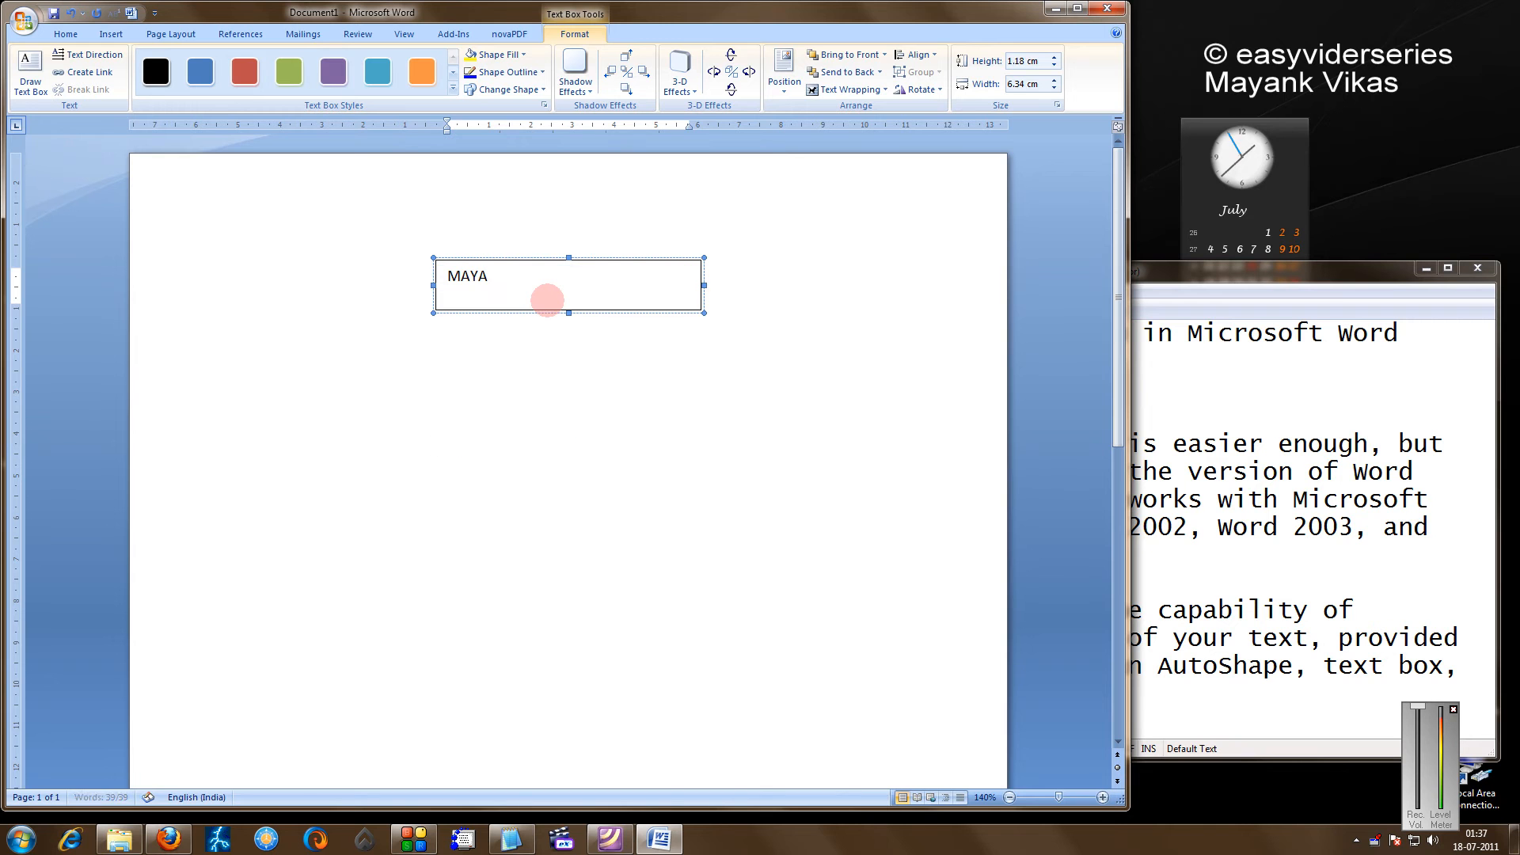
type("NK")
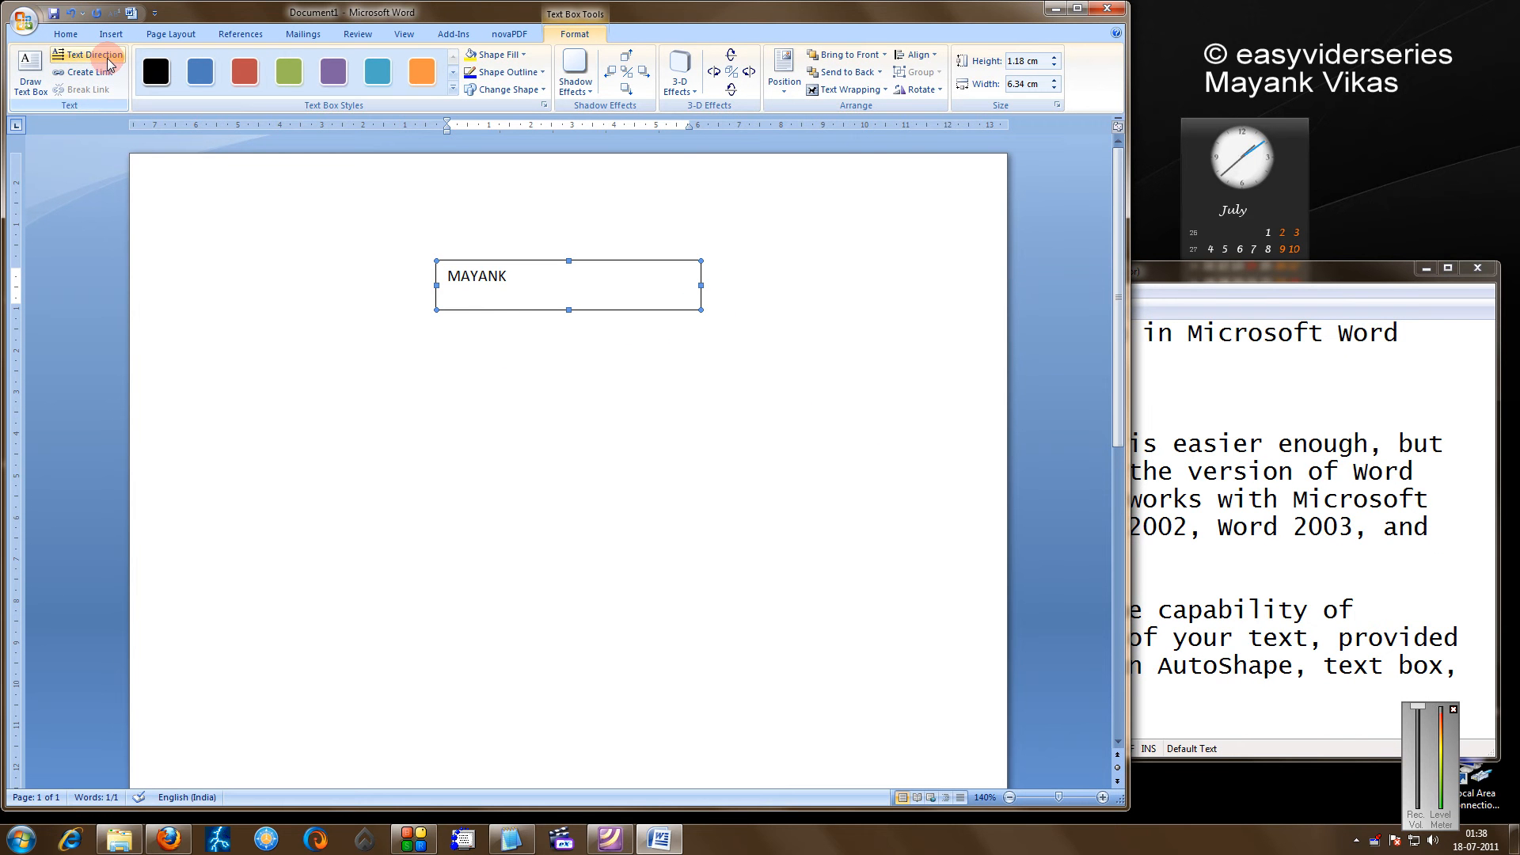
mouse_move(174, 110)
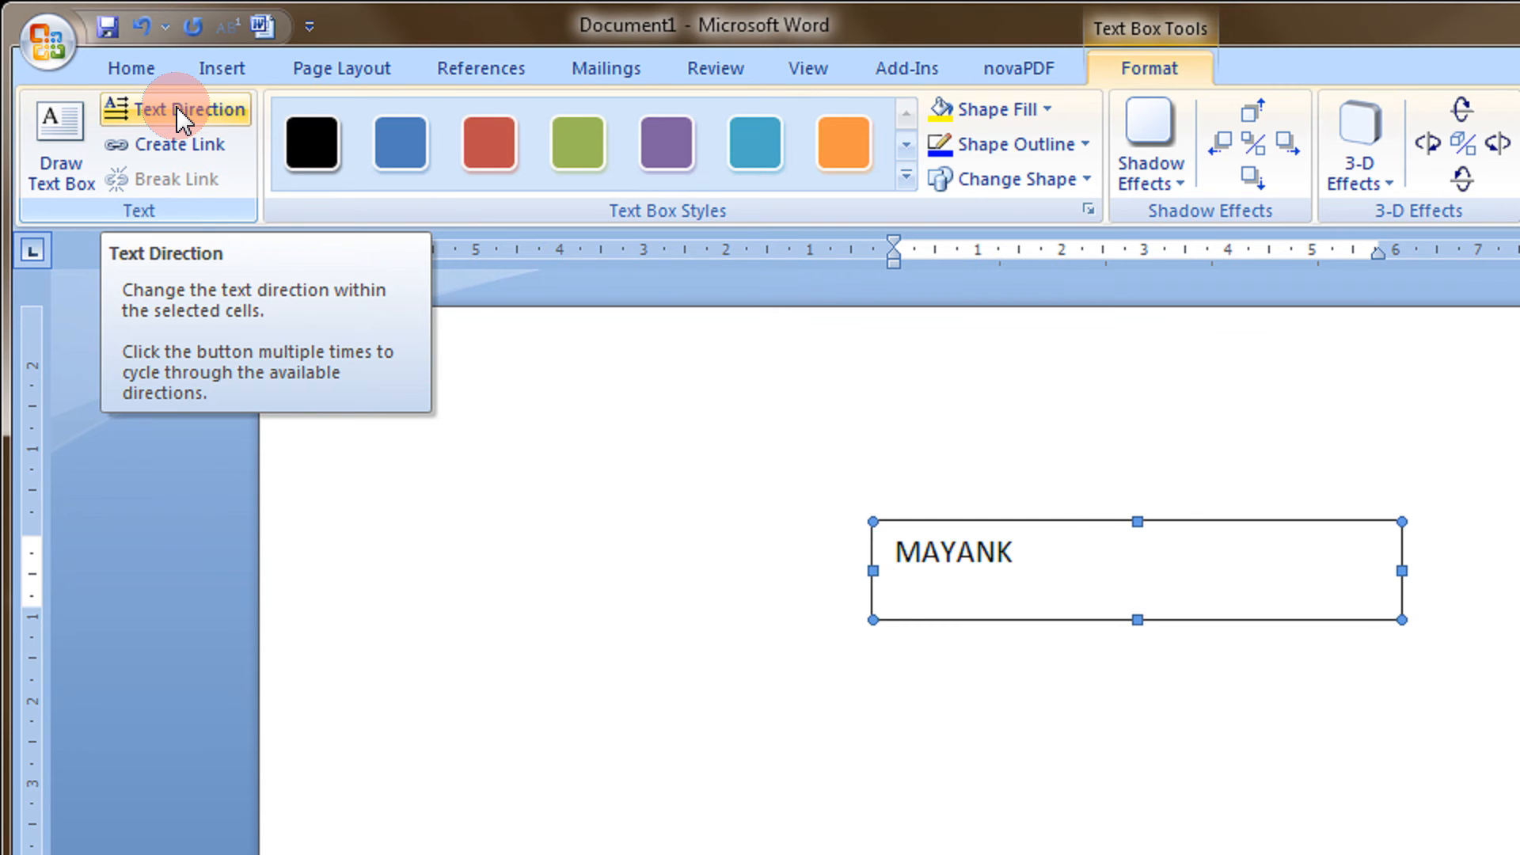
Cycle MAYANK through vertical and bottom-to-top directions with Text Direction, ending horizontal again.
left_click(183, 110)
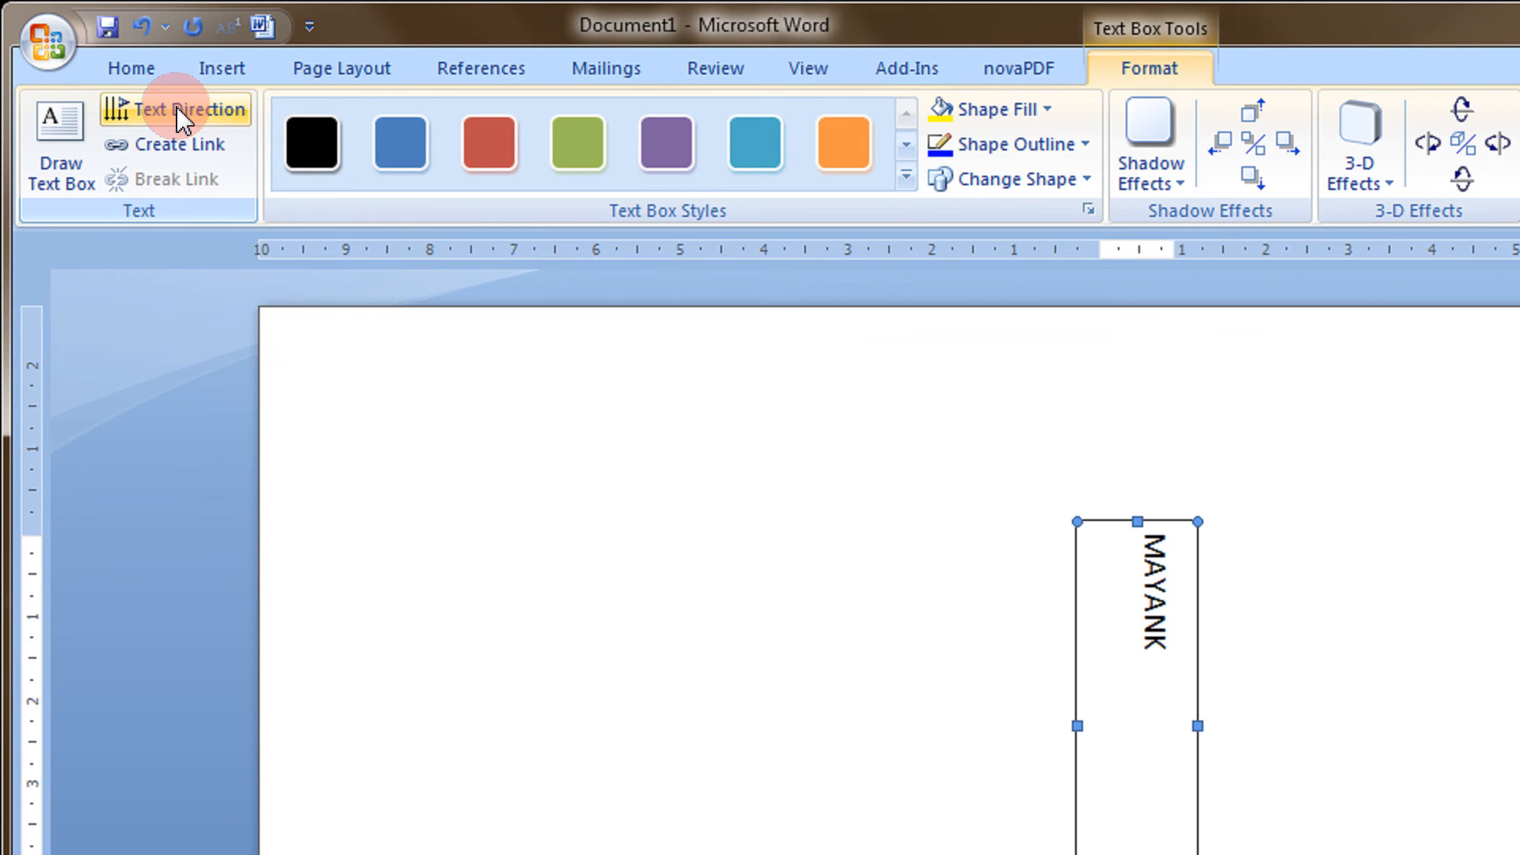
left_click(189, 110)
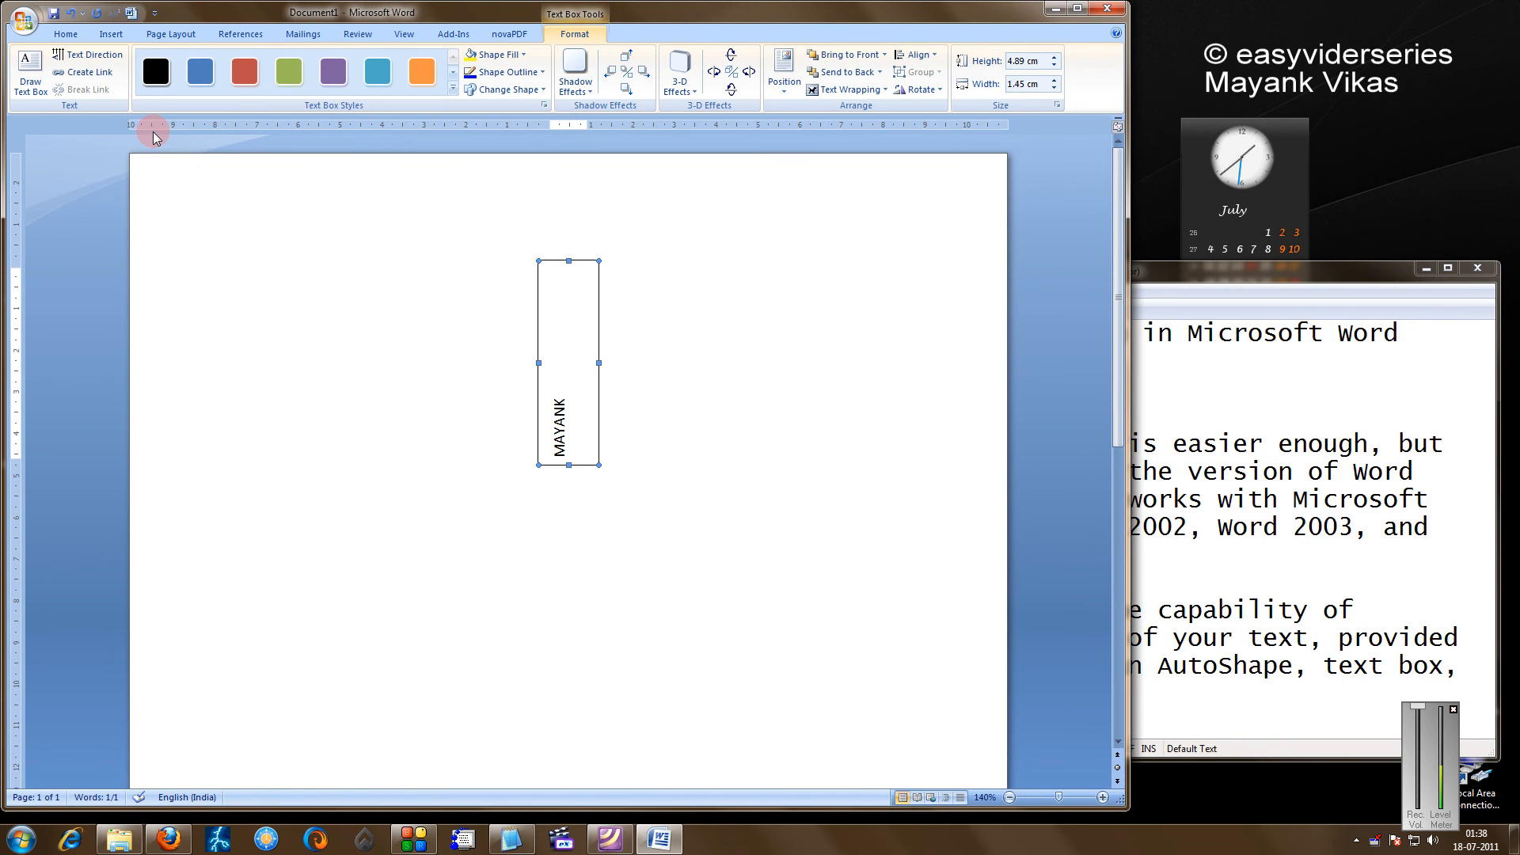
left_click(87, 54)
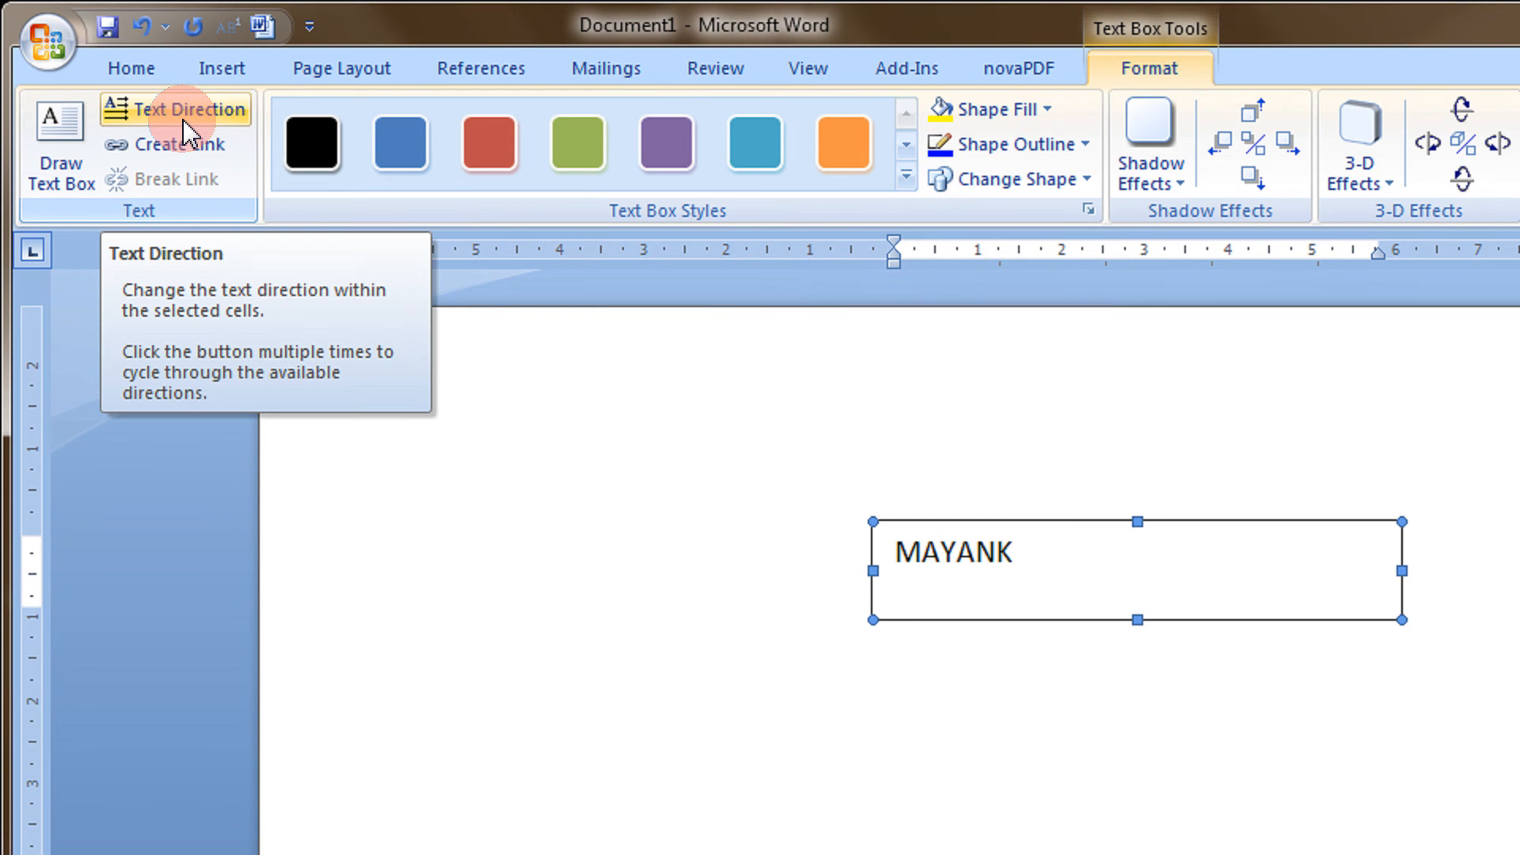
mouse_move(494, 379)
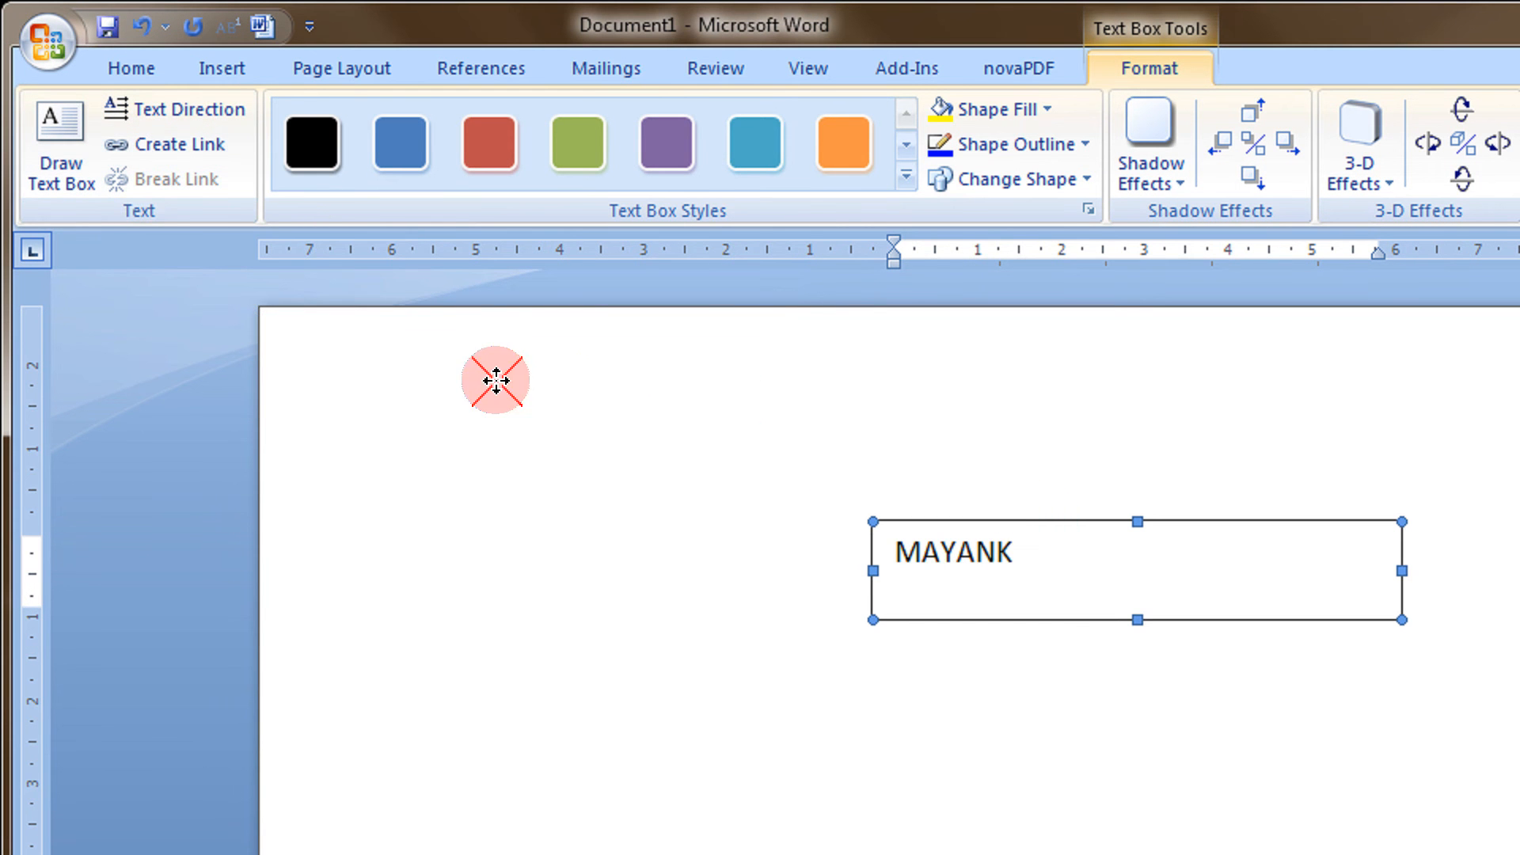
left_click(176, 109)
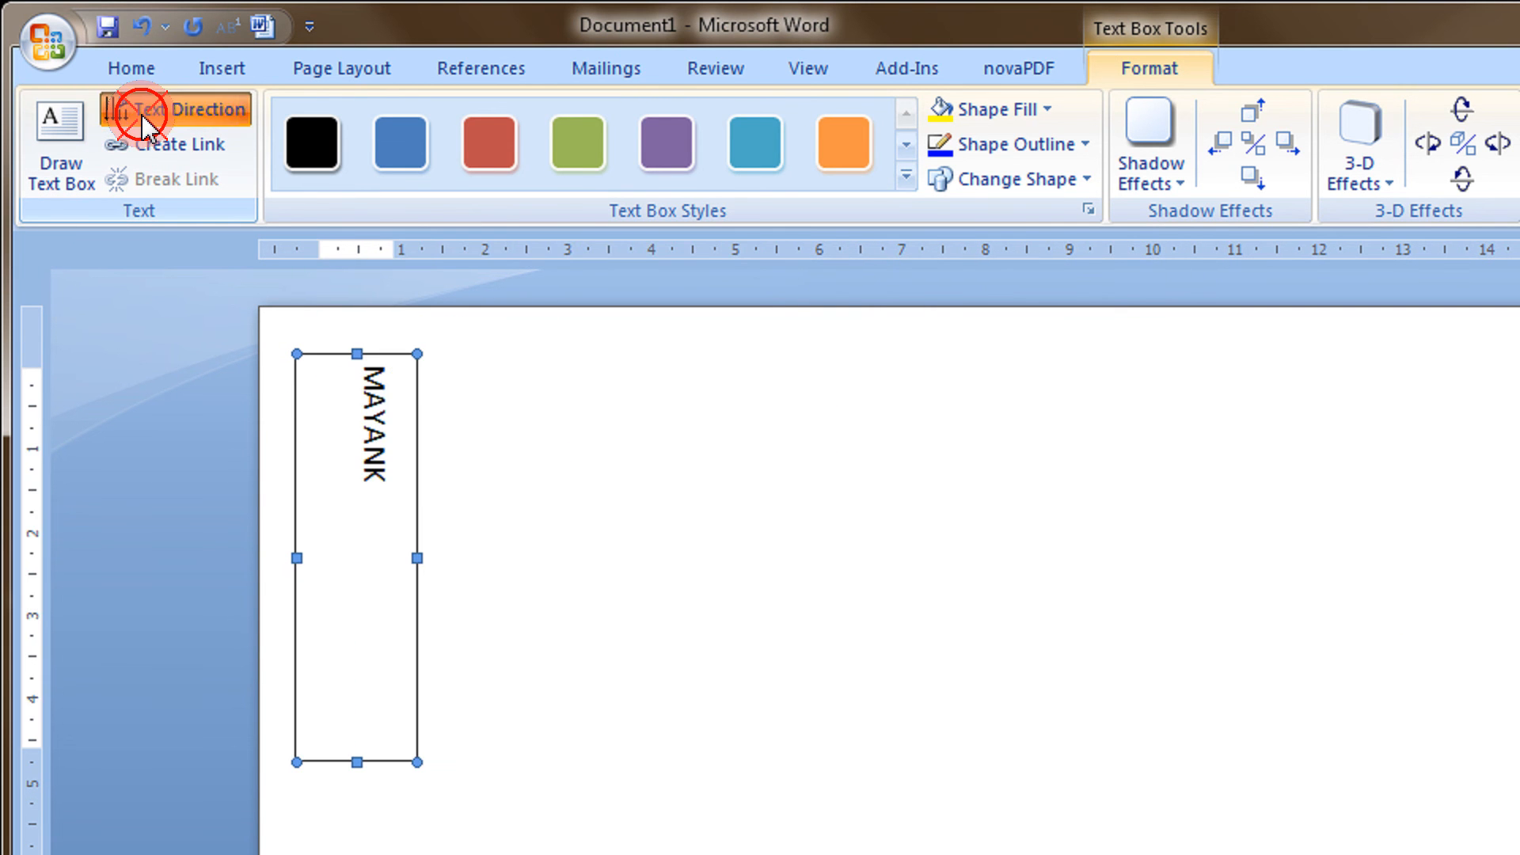
left_click(177, 109)
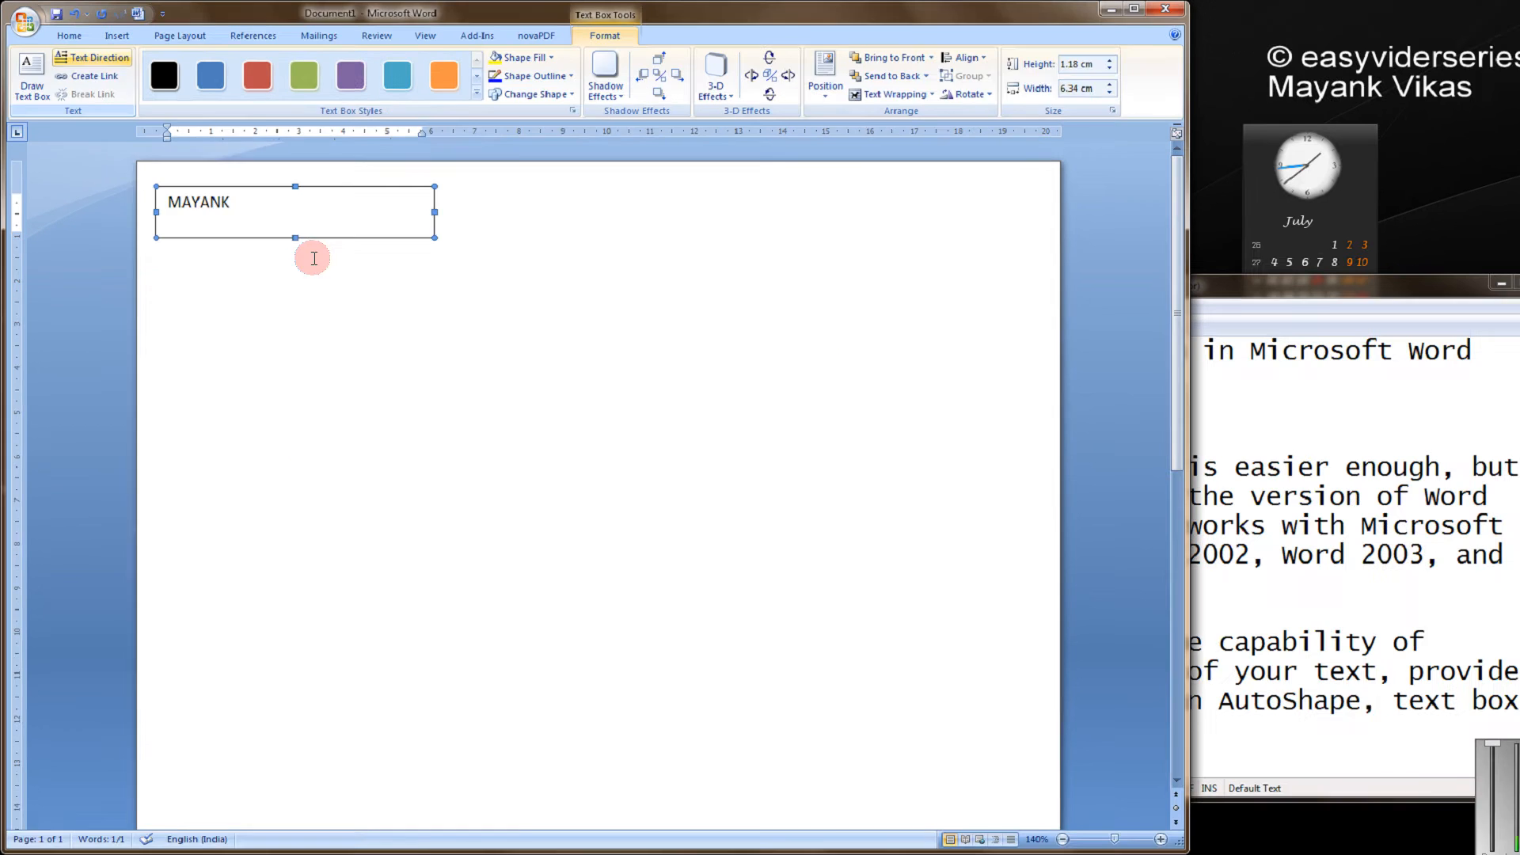
Insert a 5x5 table below the text box and enter apple in its first cell.
left_click(236, 344)
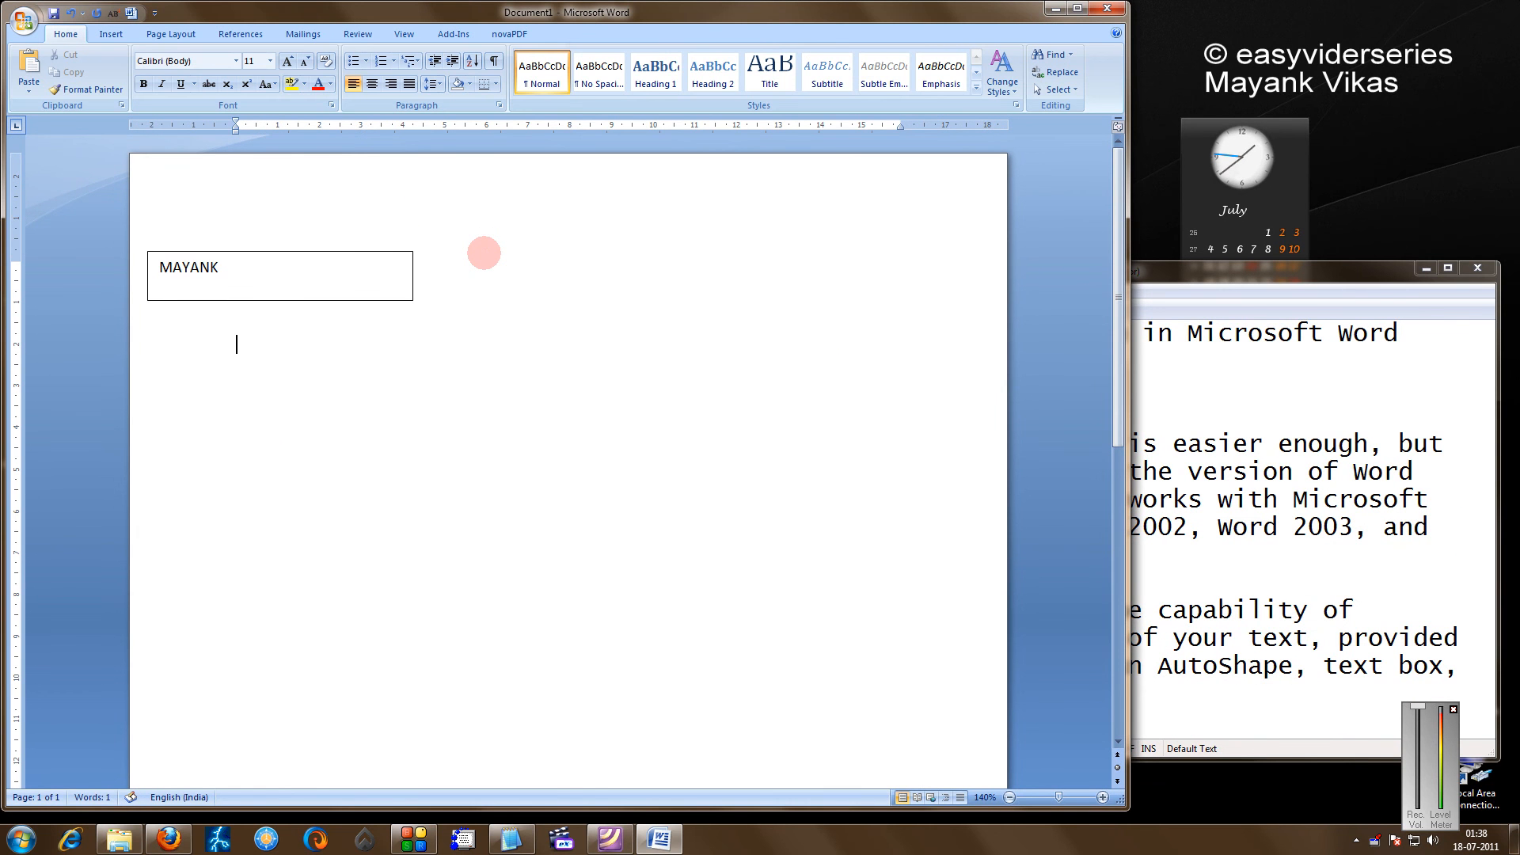
left_click(111, 34)
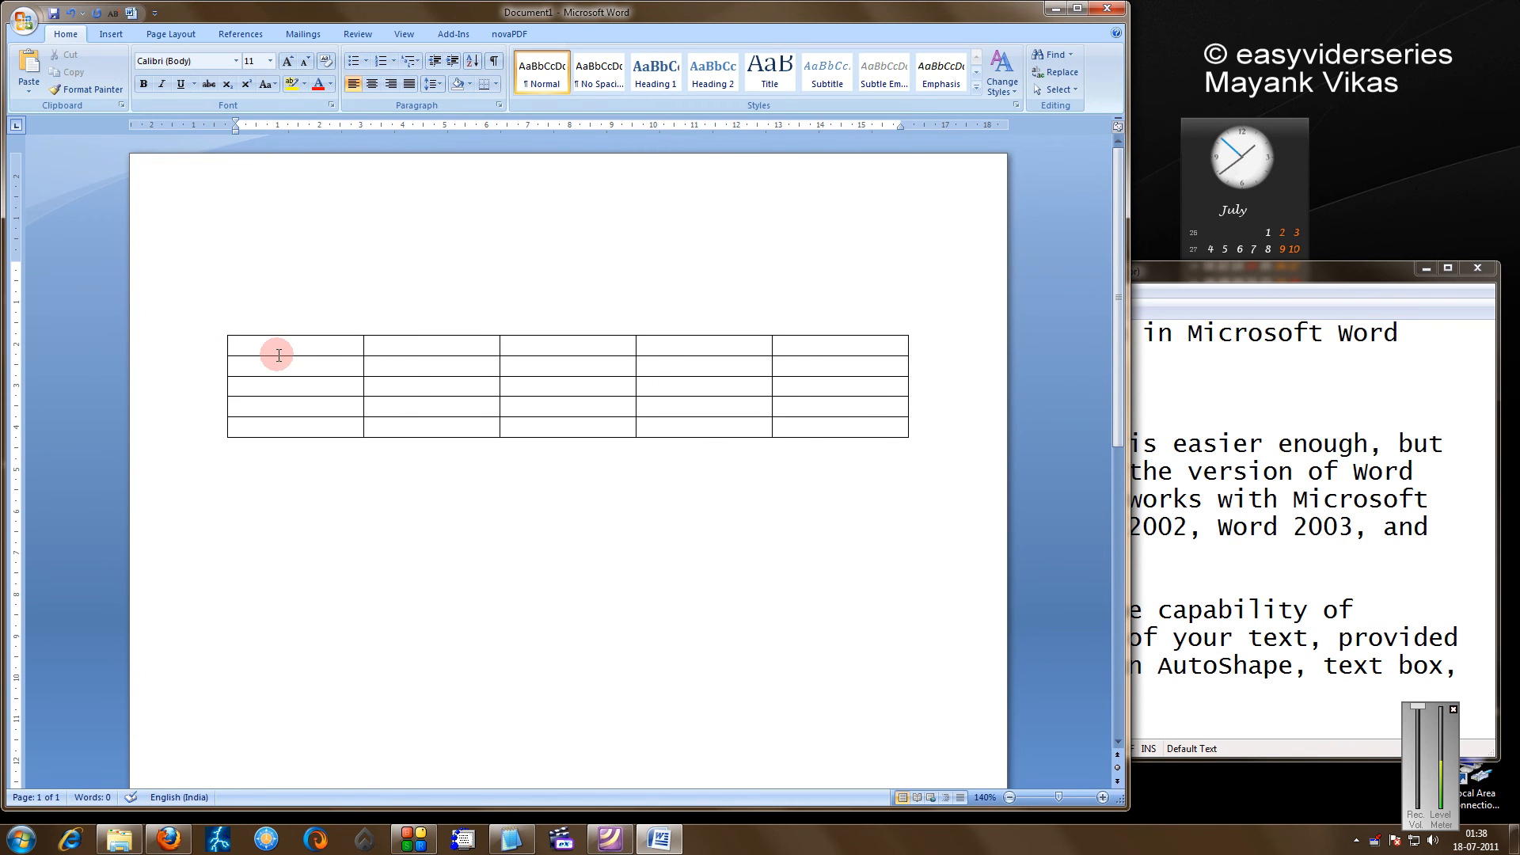
type("app")
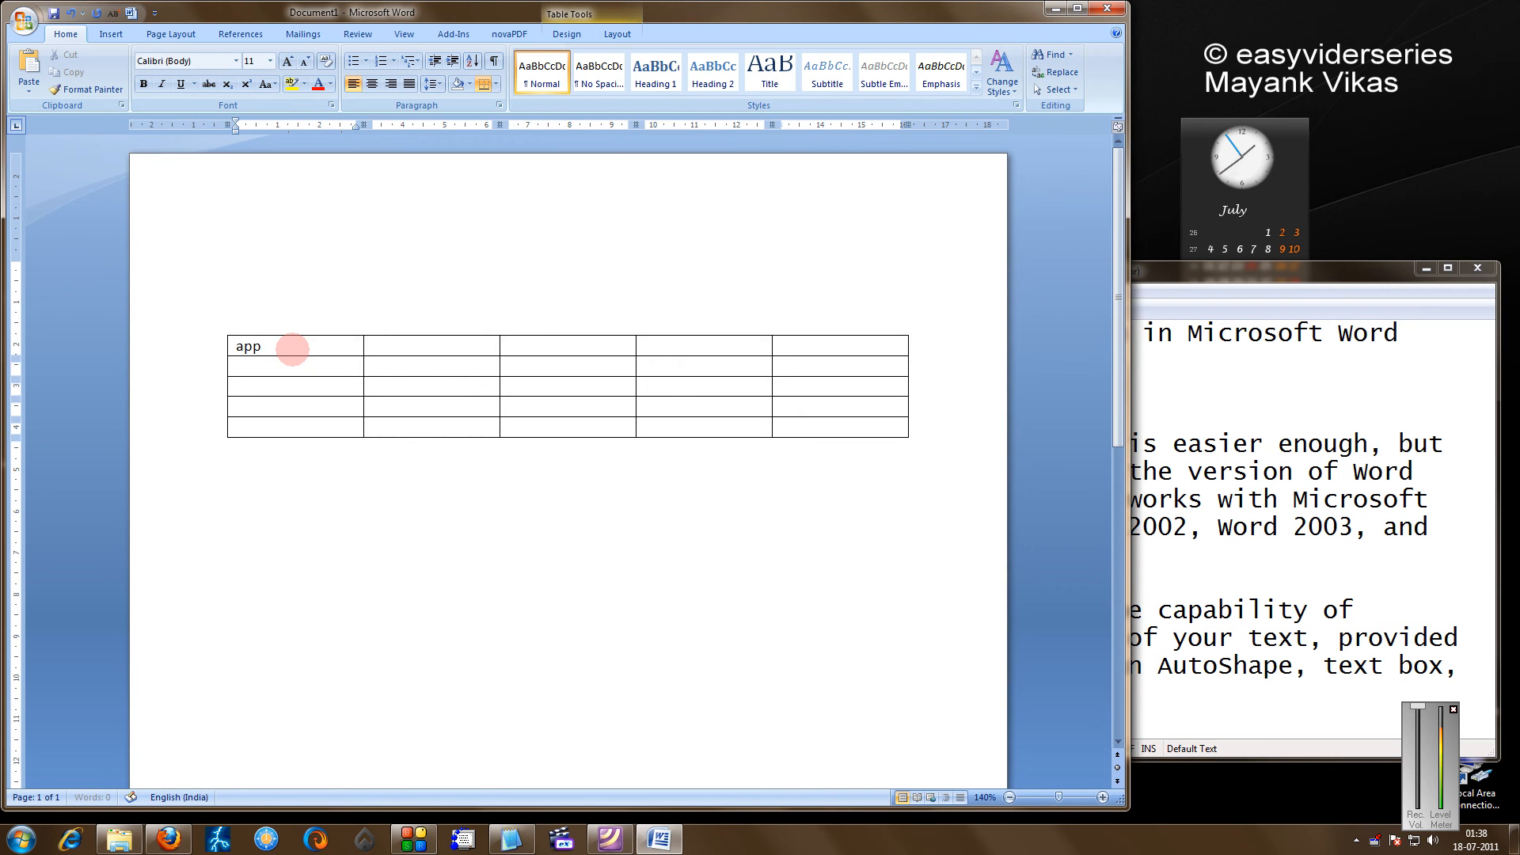
type("le")
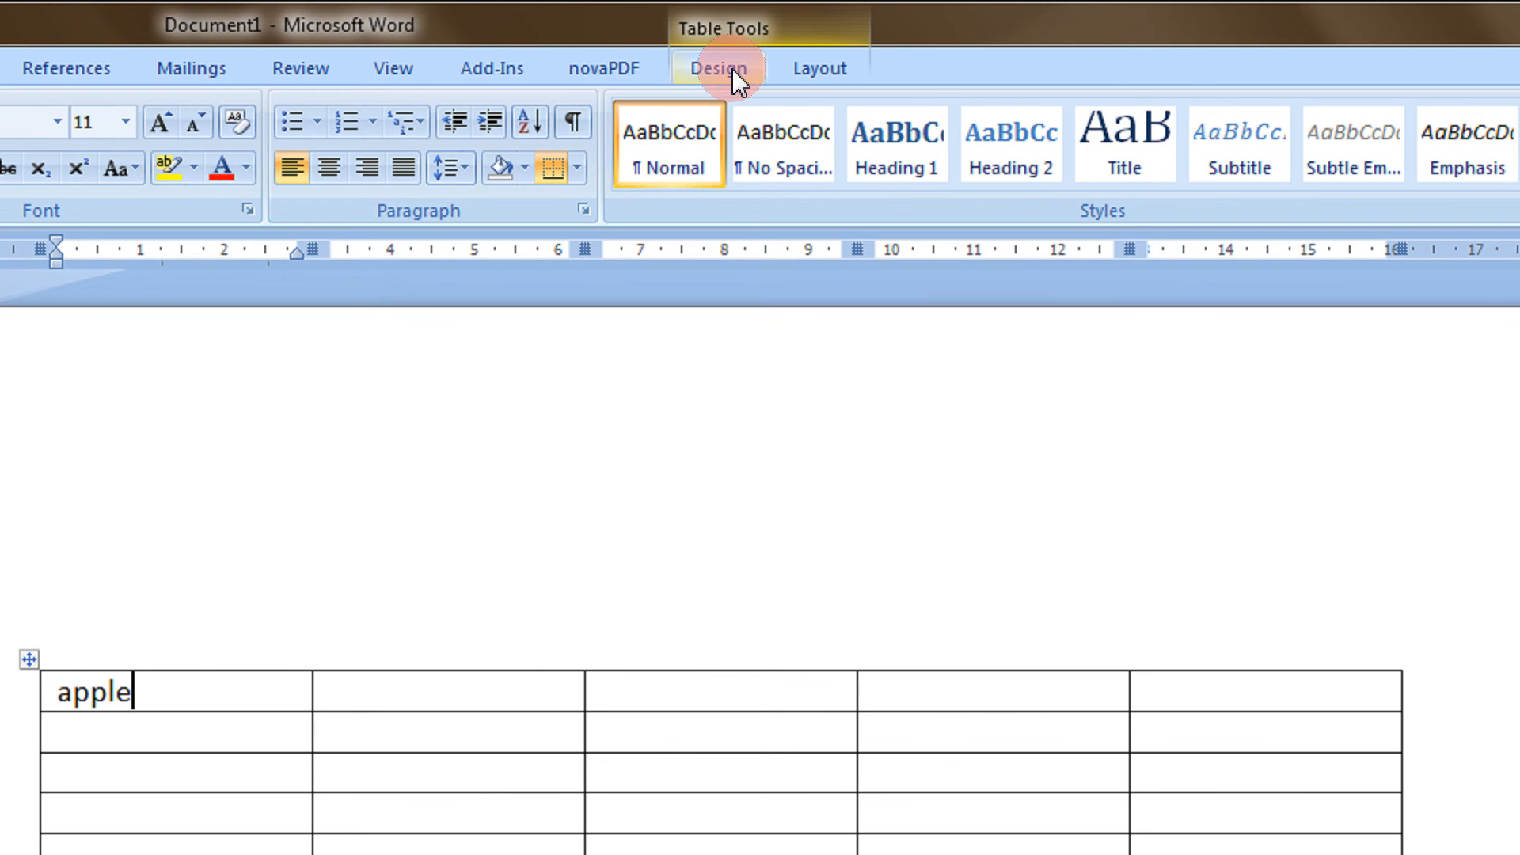
Align apple top centre then Align Top Right in its cell via Table Tools Layout.
left_click(819, 68)
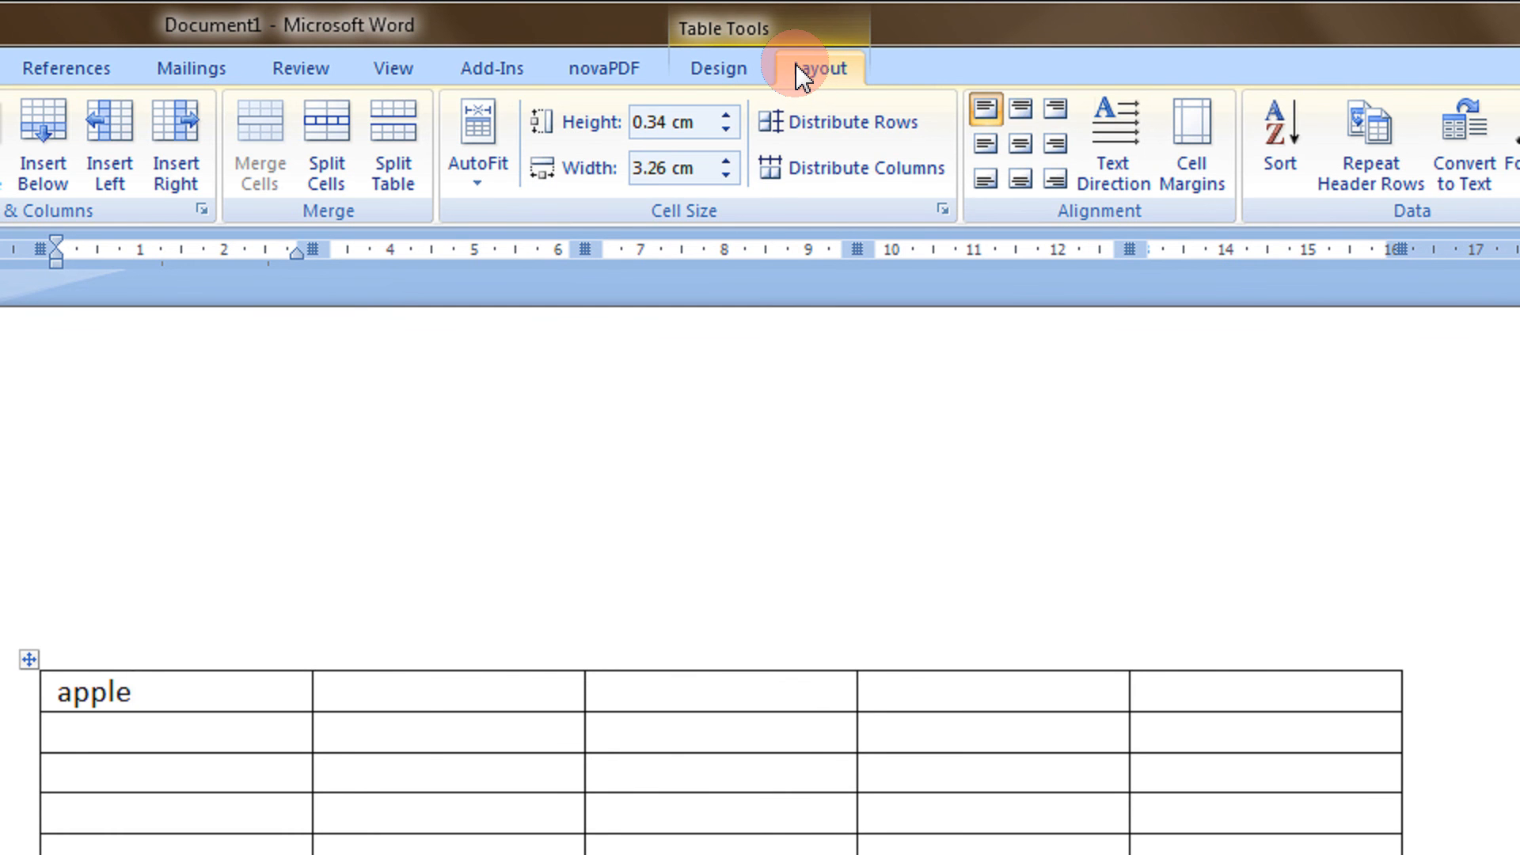
mouse_move(1111, 141)
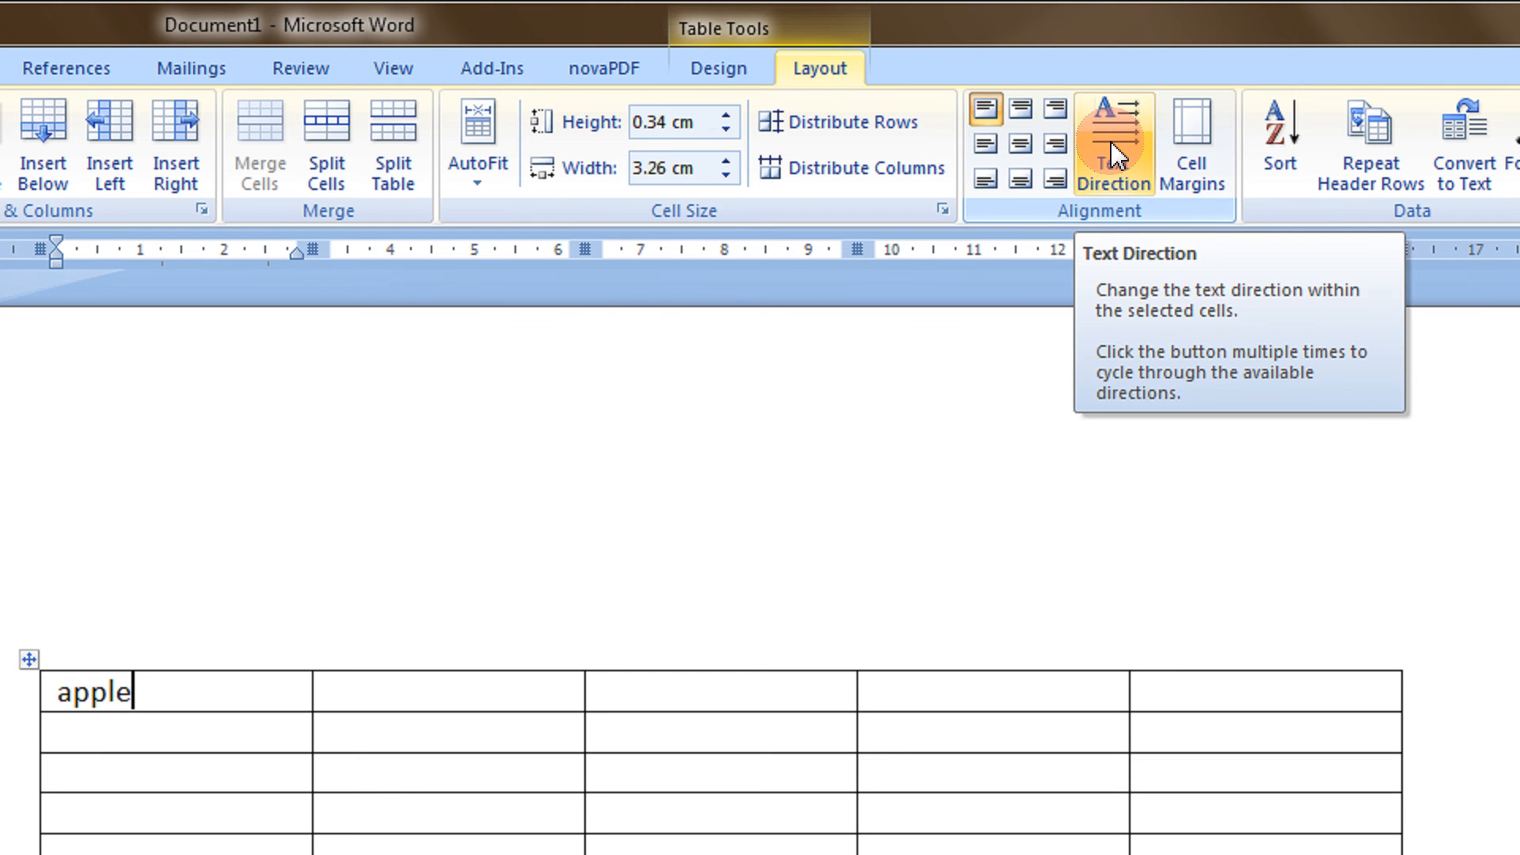
mouse_move(983, 109)
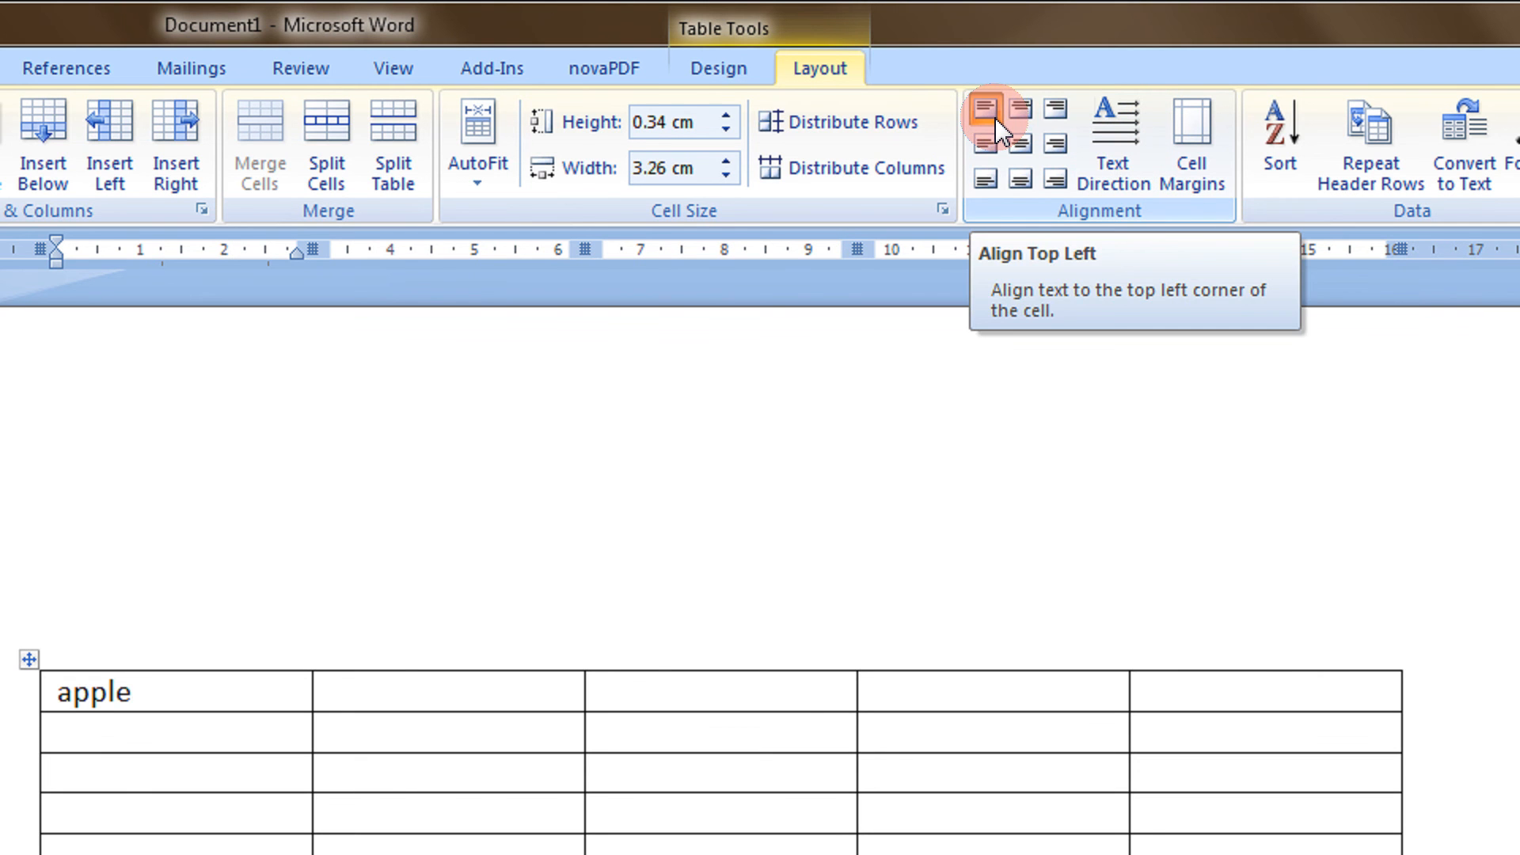
left_click(1018, 108)
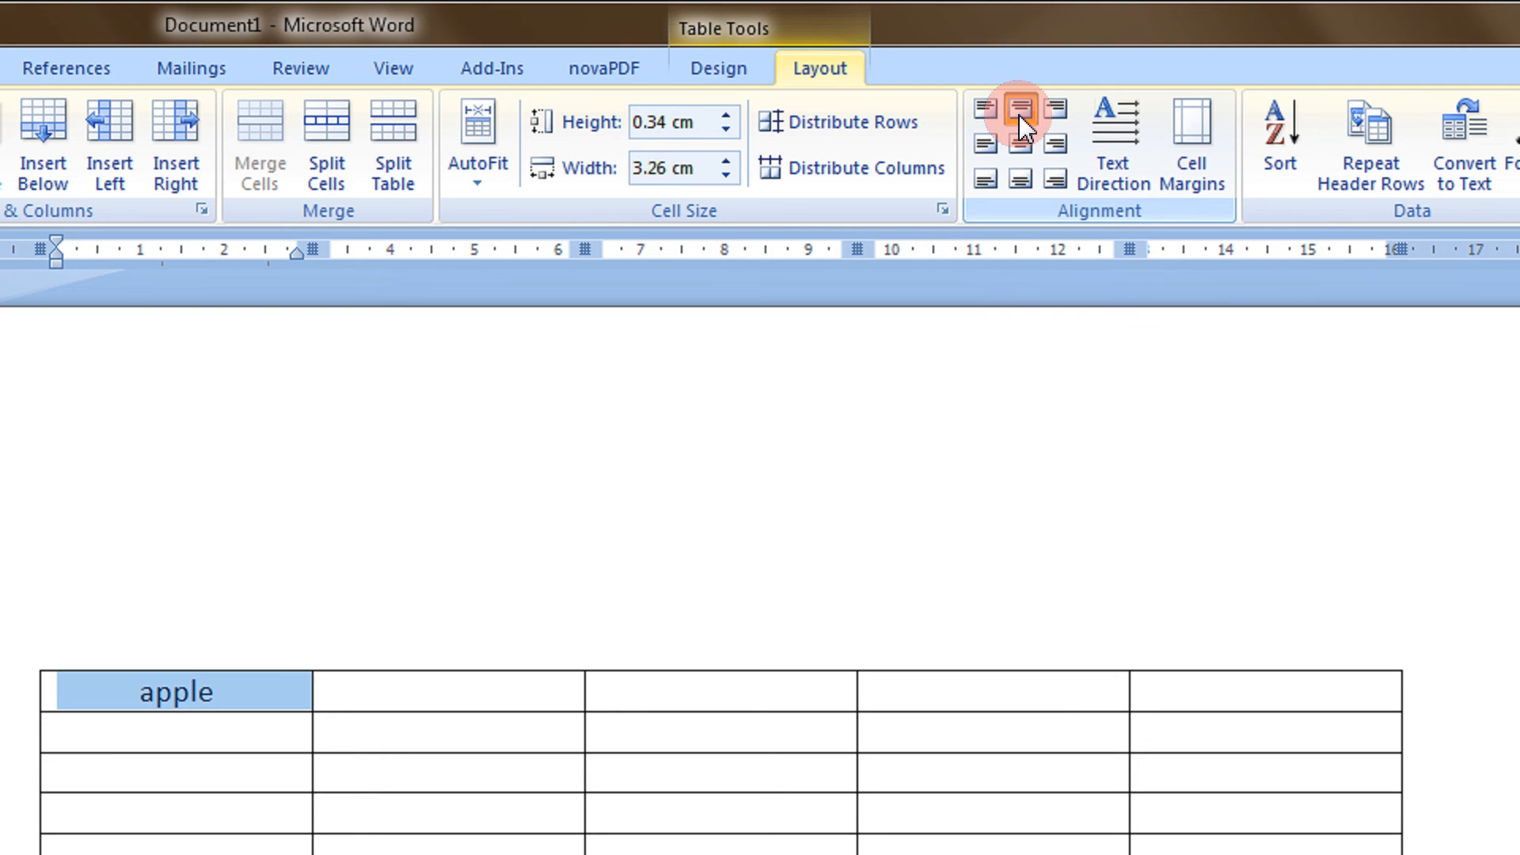
mouse_move(1055, 114)
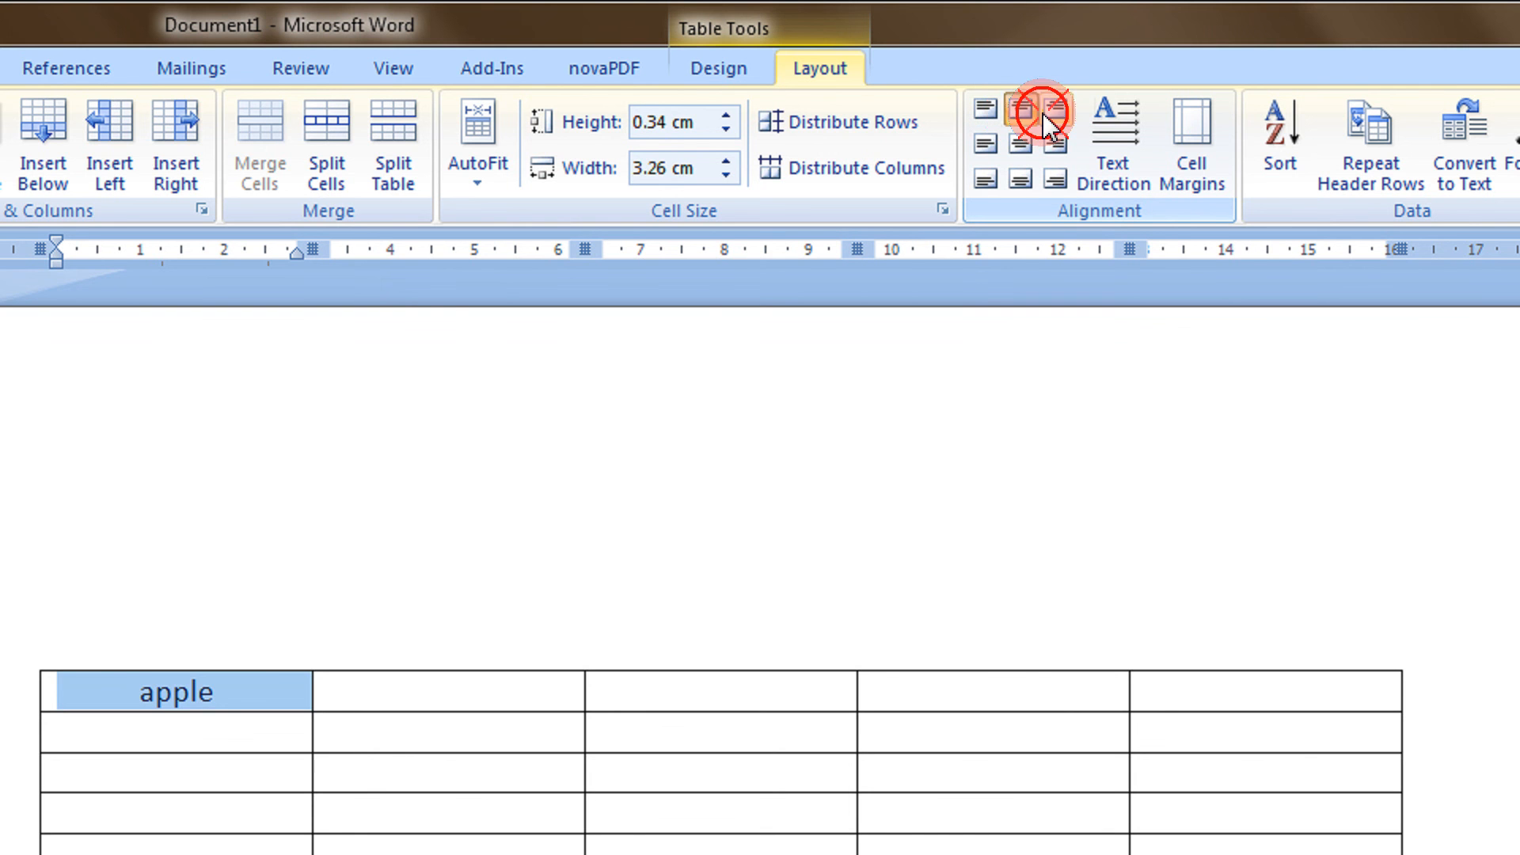
left_click(1053, 146)
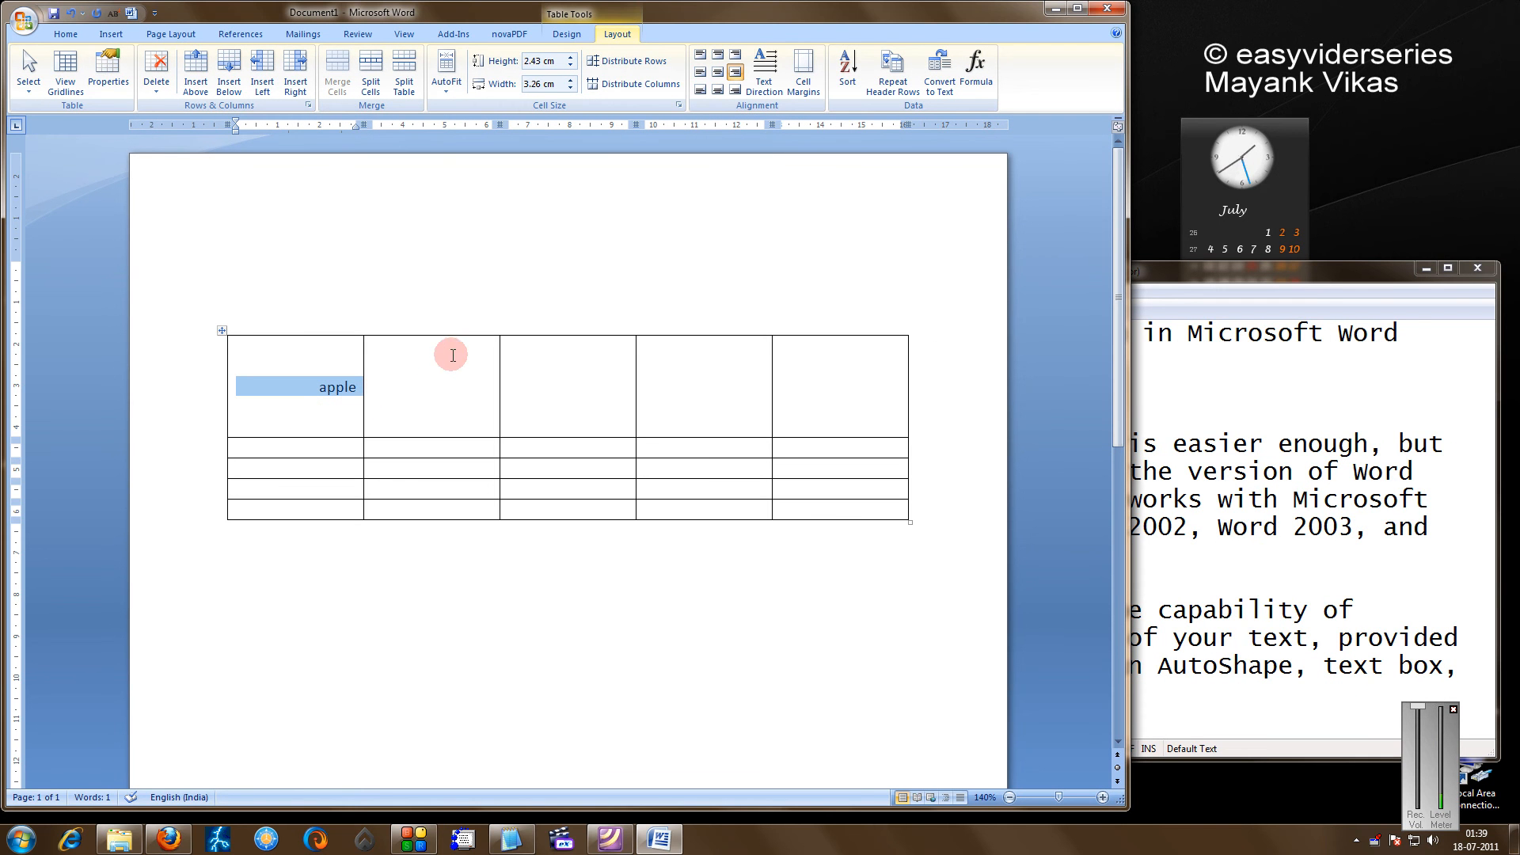
mouse_move(647, 141)
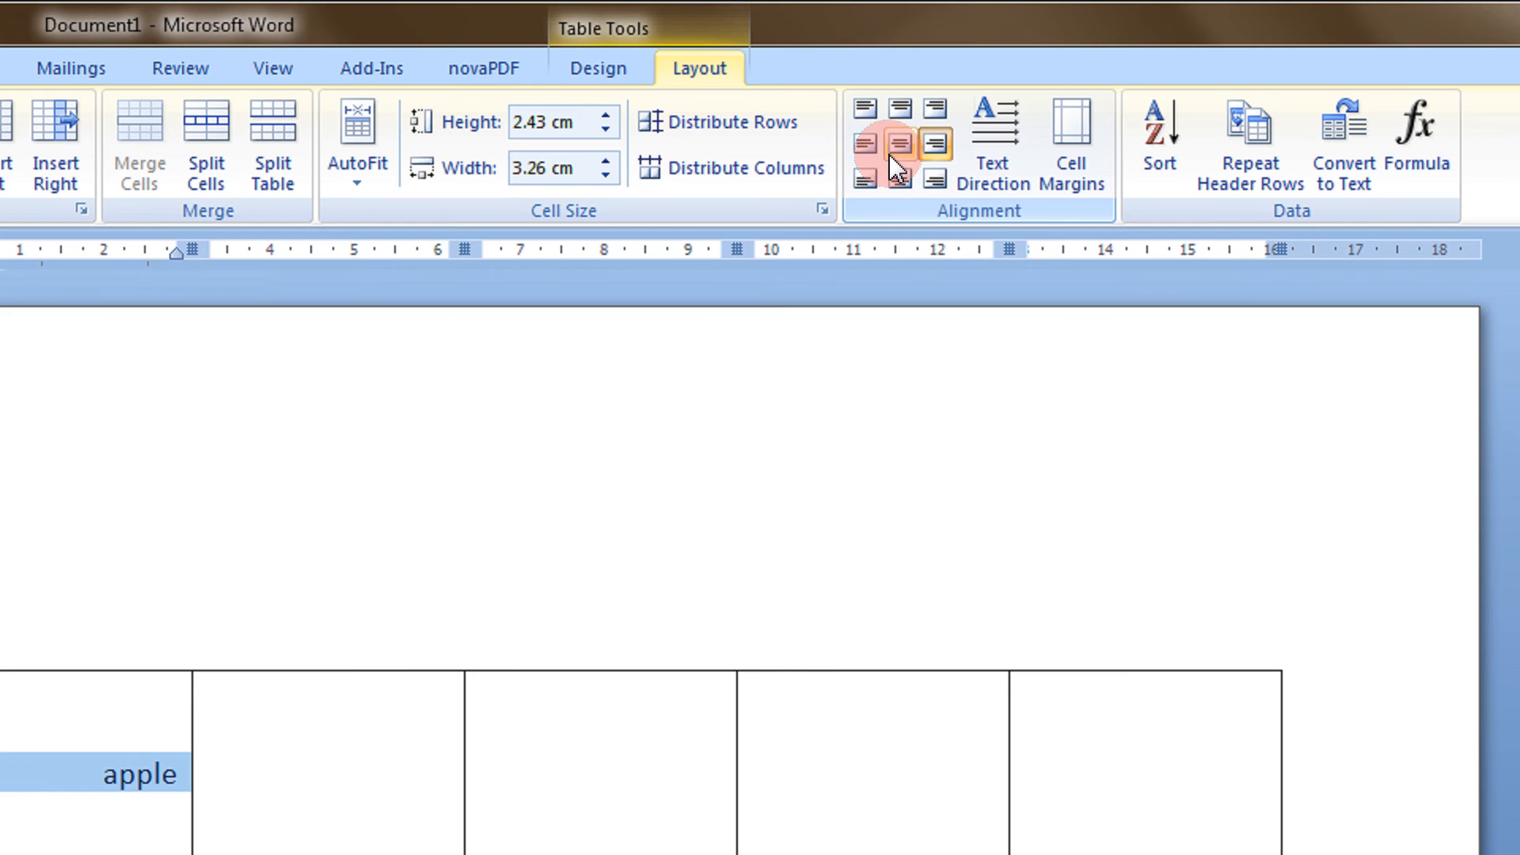
Move apple through middle-left and left positions in the taller row, finishing on Align Top Center.
left_click(896, 144)
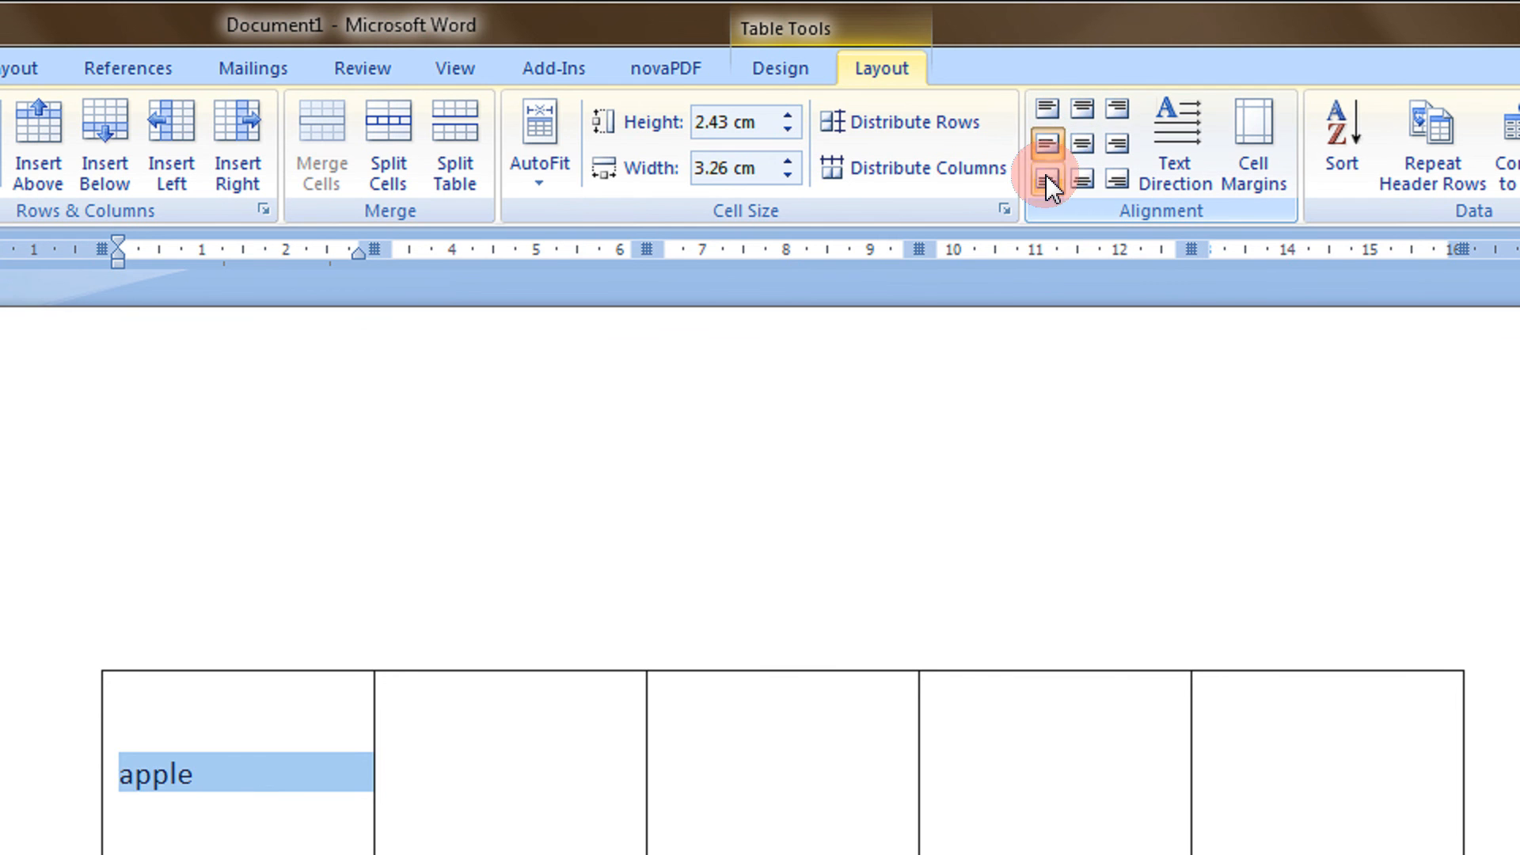
left_click(1116, 180)
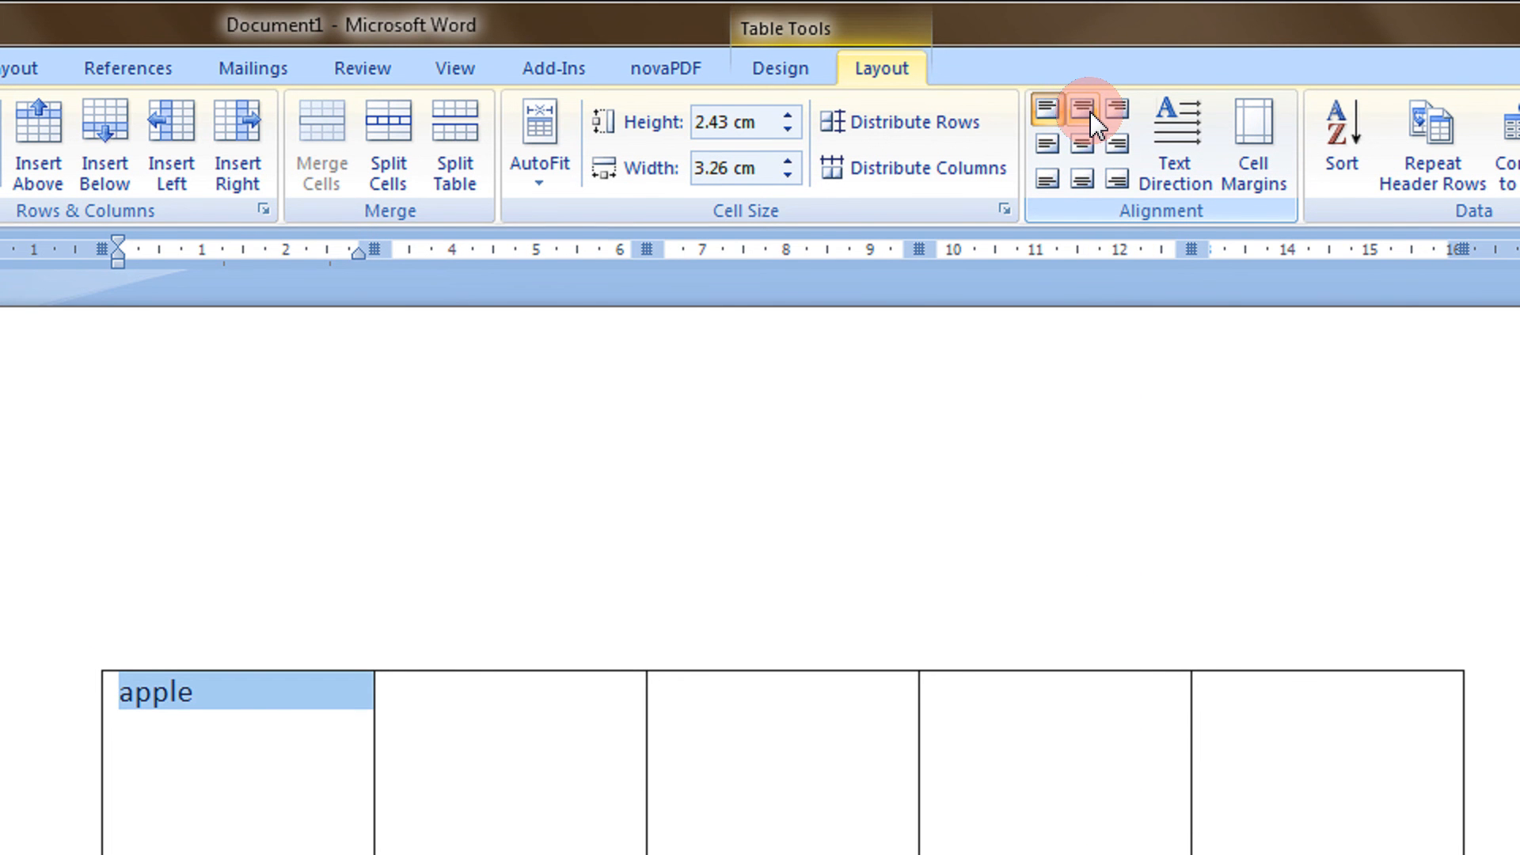
left_click(1081, 109)
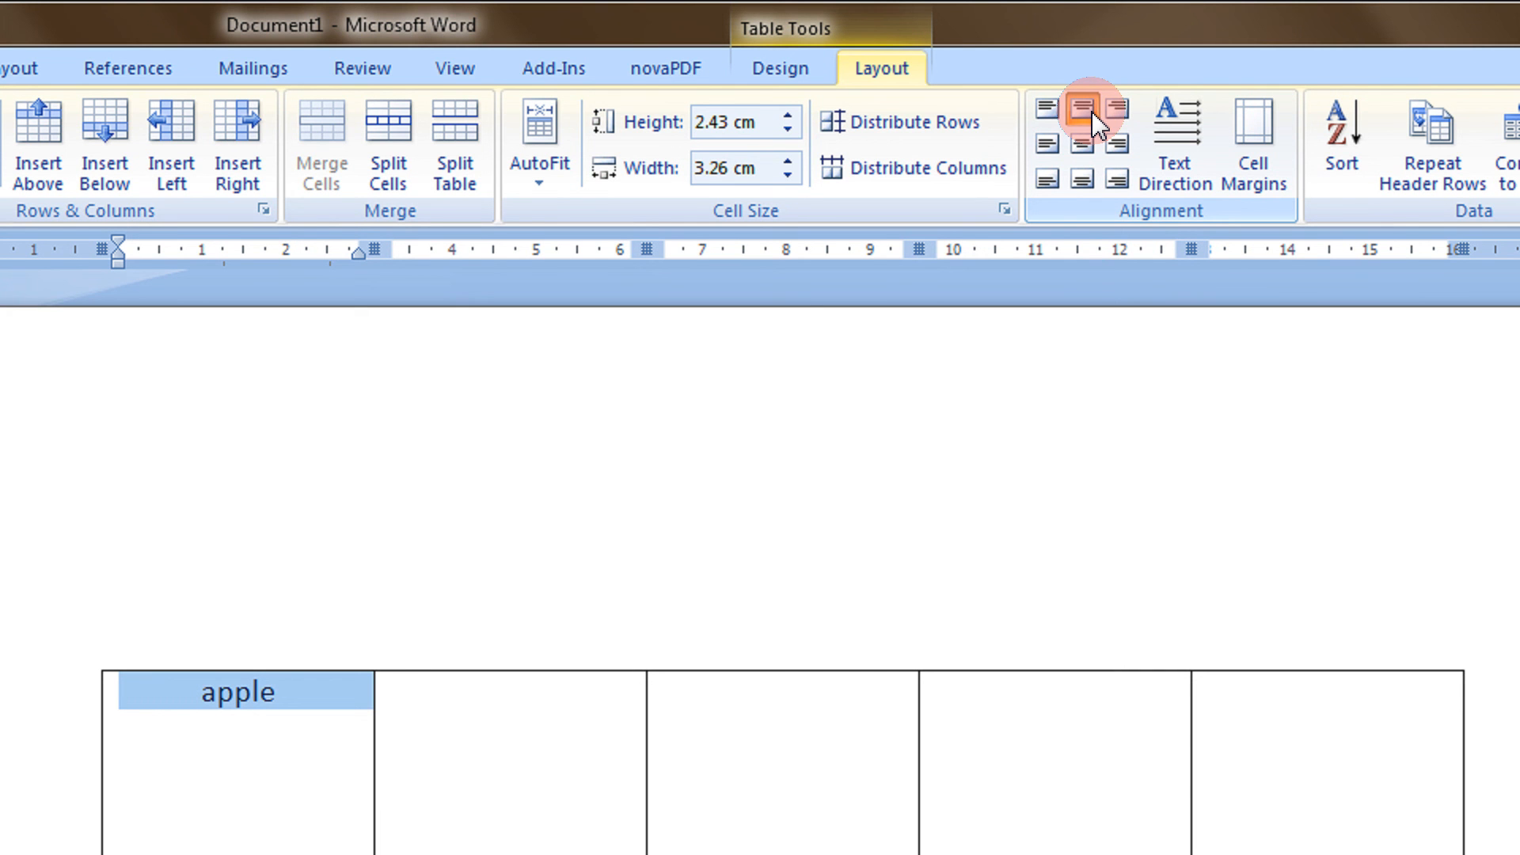
left_click(1083, 108)
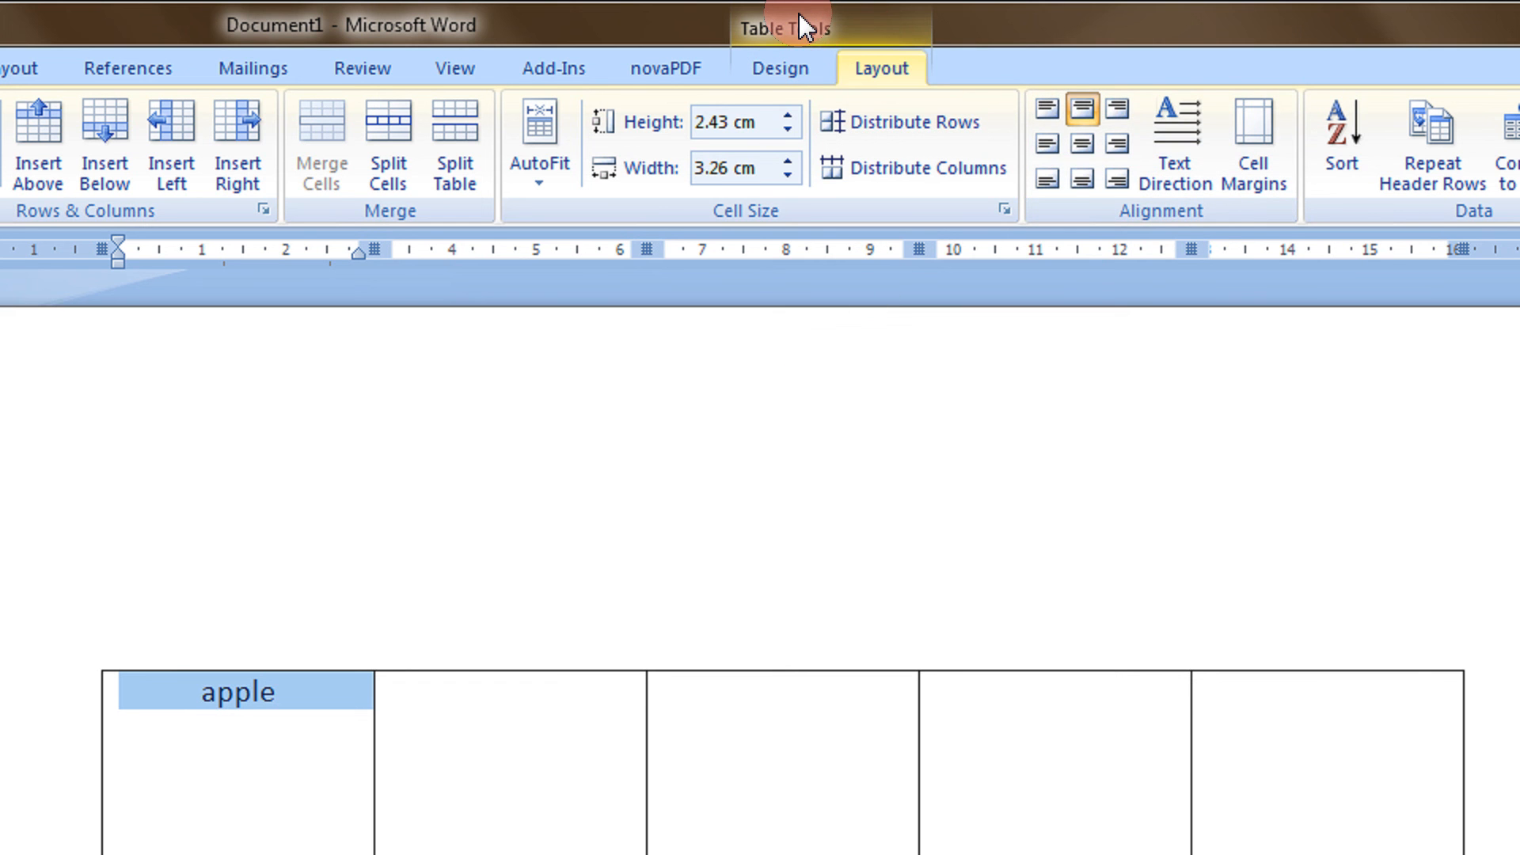